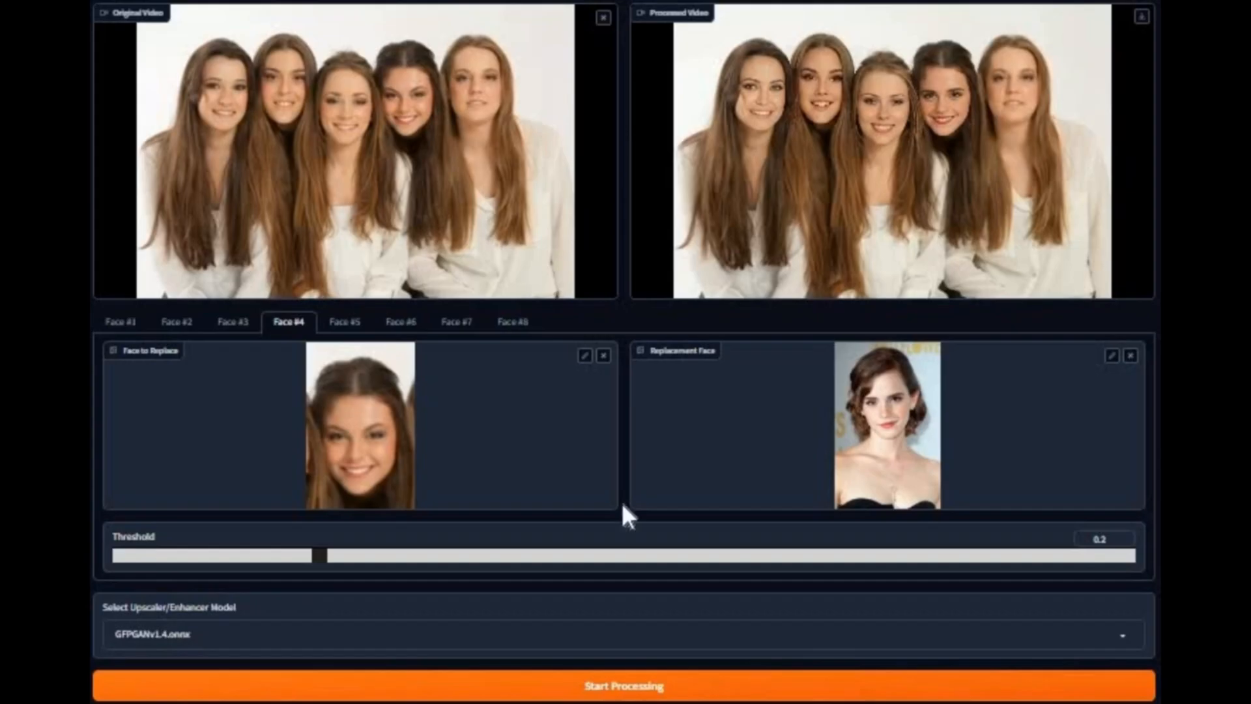
mouse_move(108, 344)
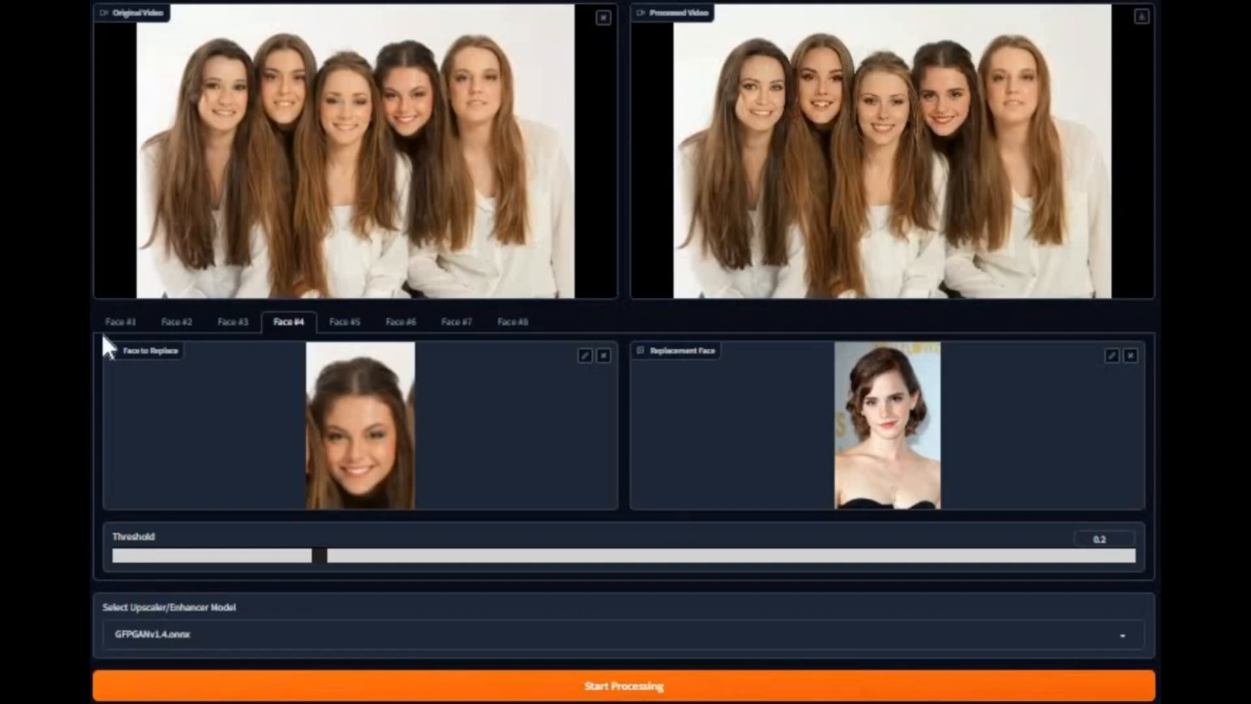
Step: Step through the four face slots on Swap Condition to show each face and its replacement
click(120, 321)
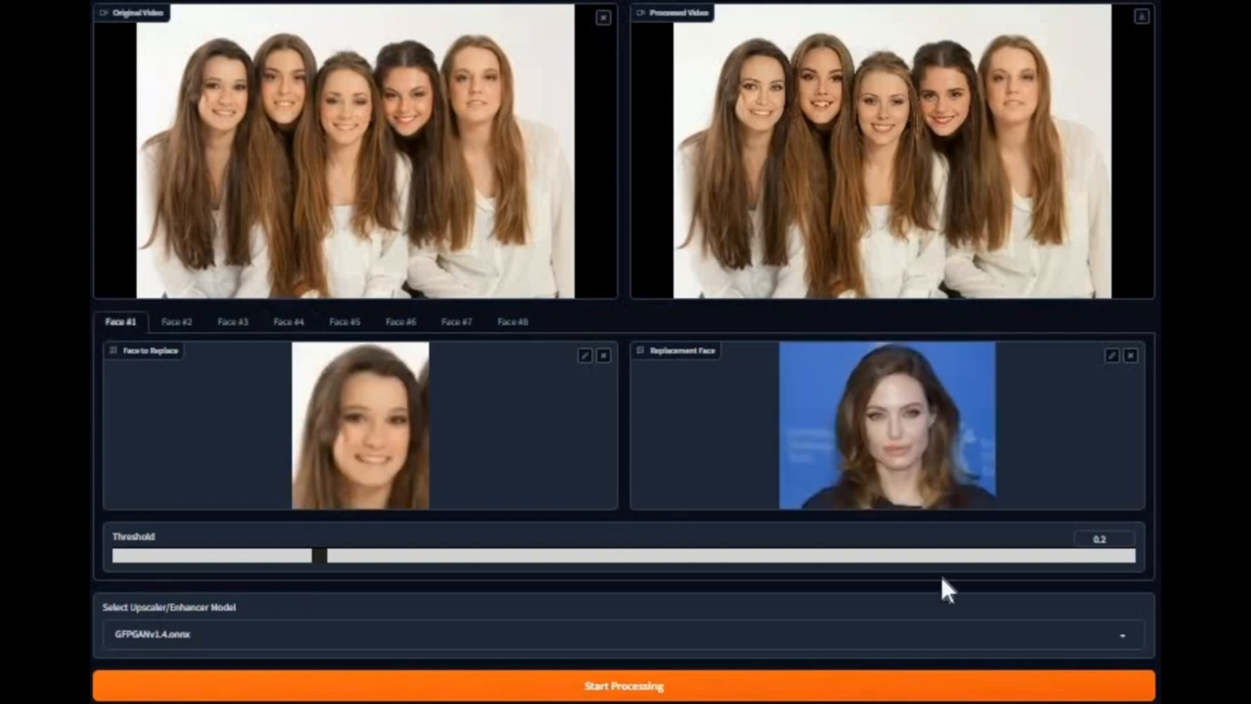
mouse_move(989, 617)
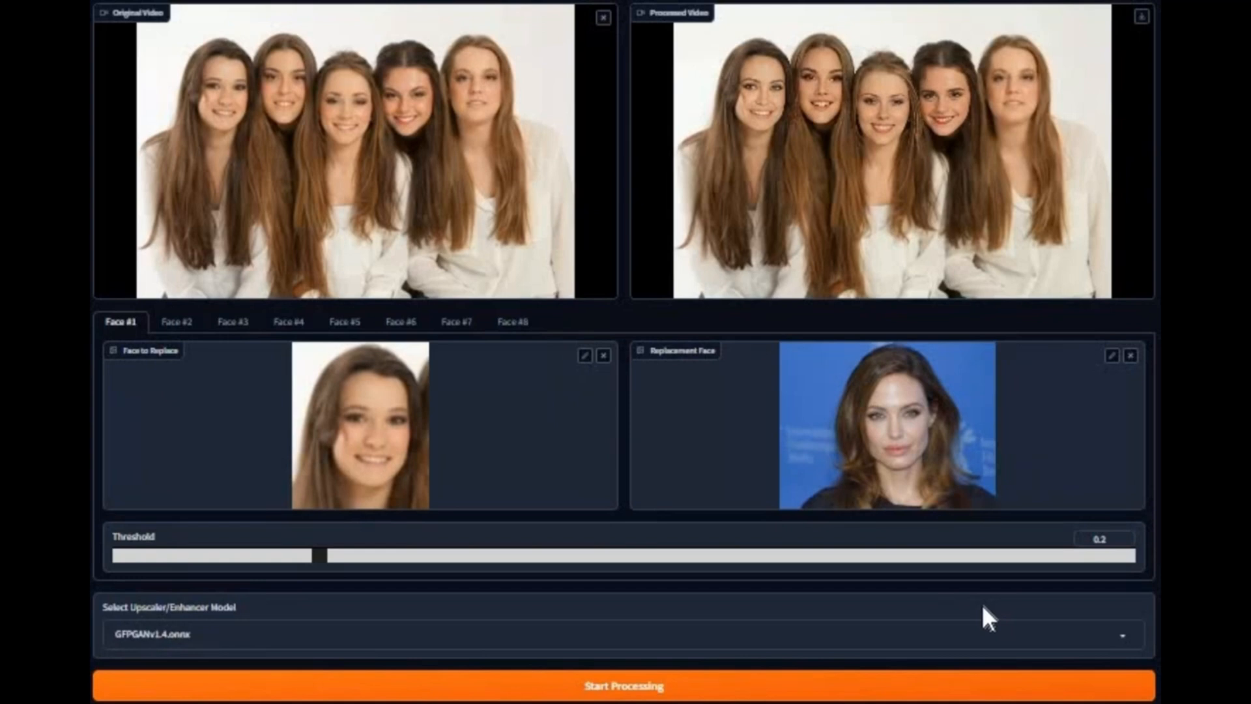
mouse_move(194, 343)
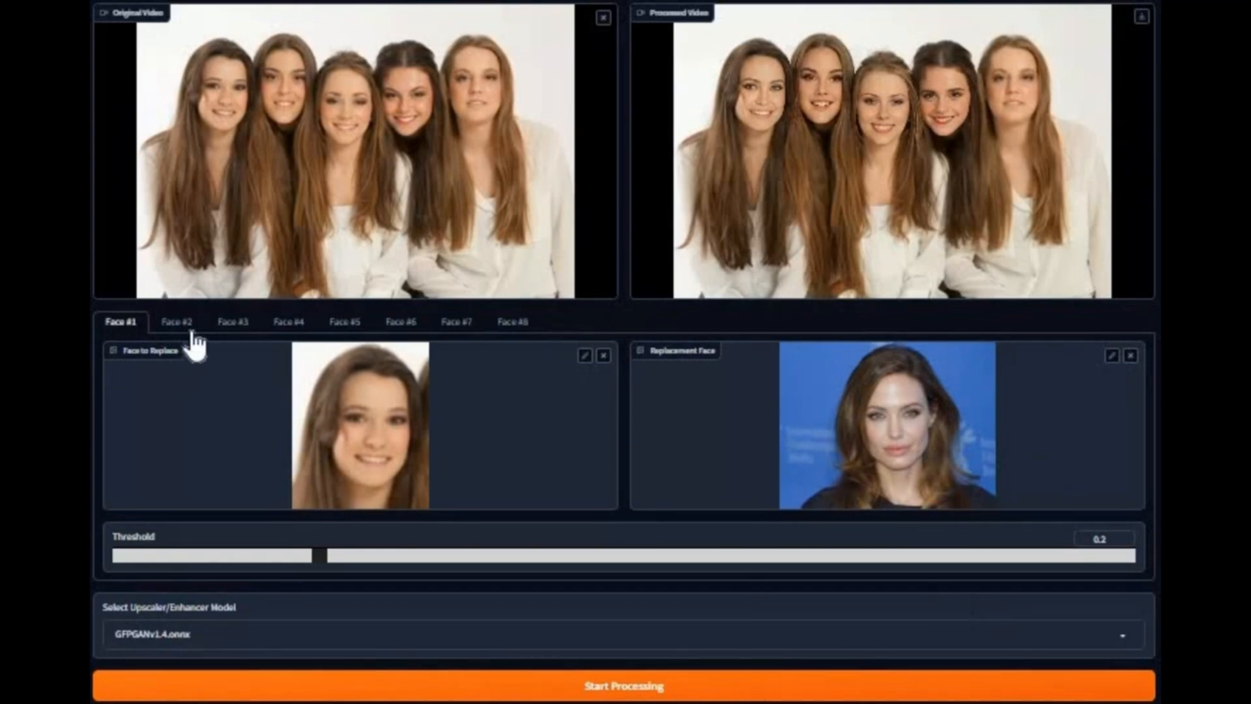
click(176, 322)
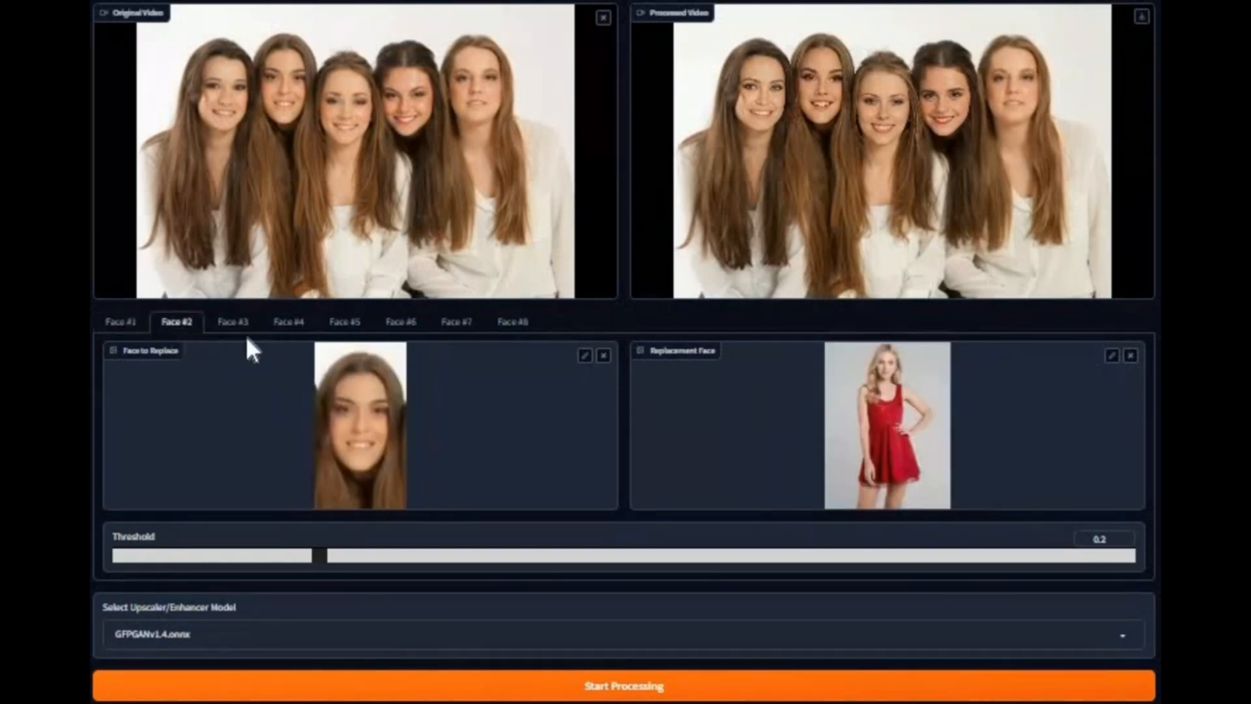
click(232, 322)
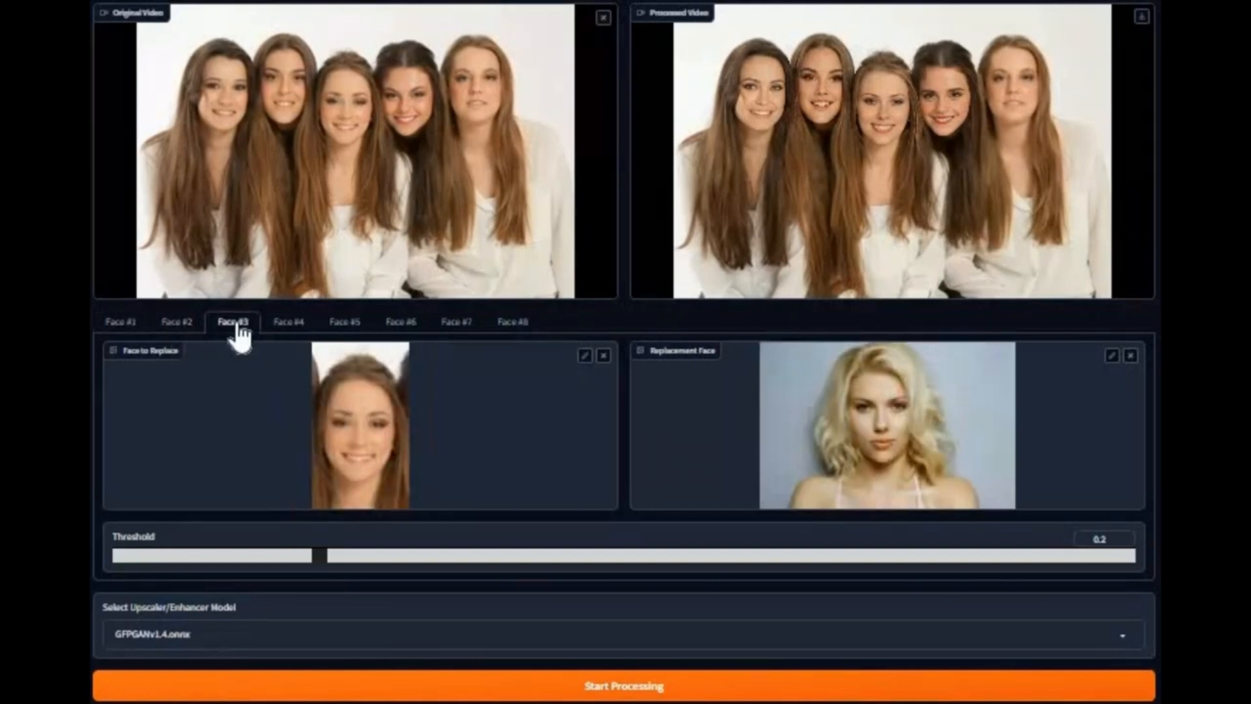
click(289, 322)
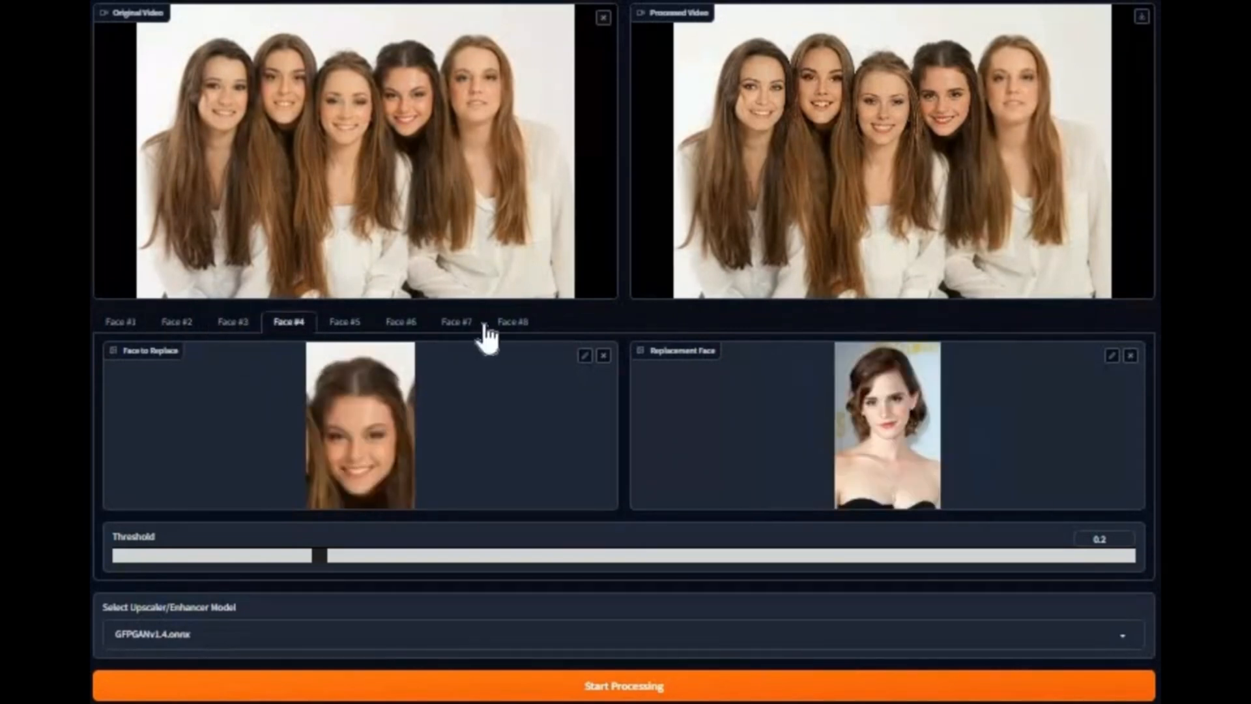
mouse_move(510, 327)
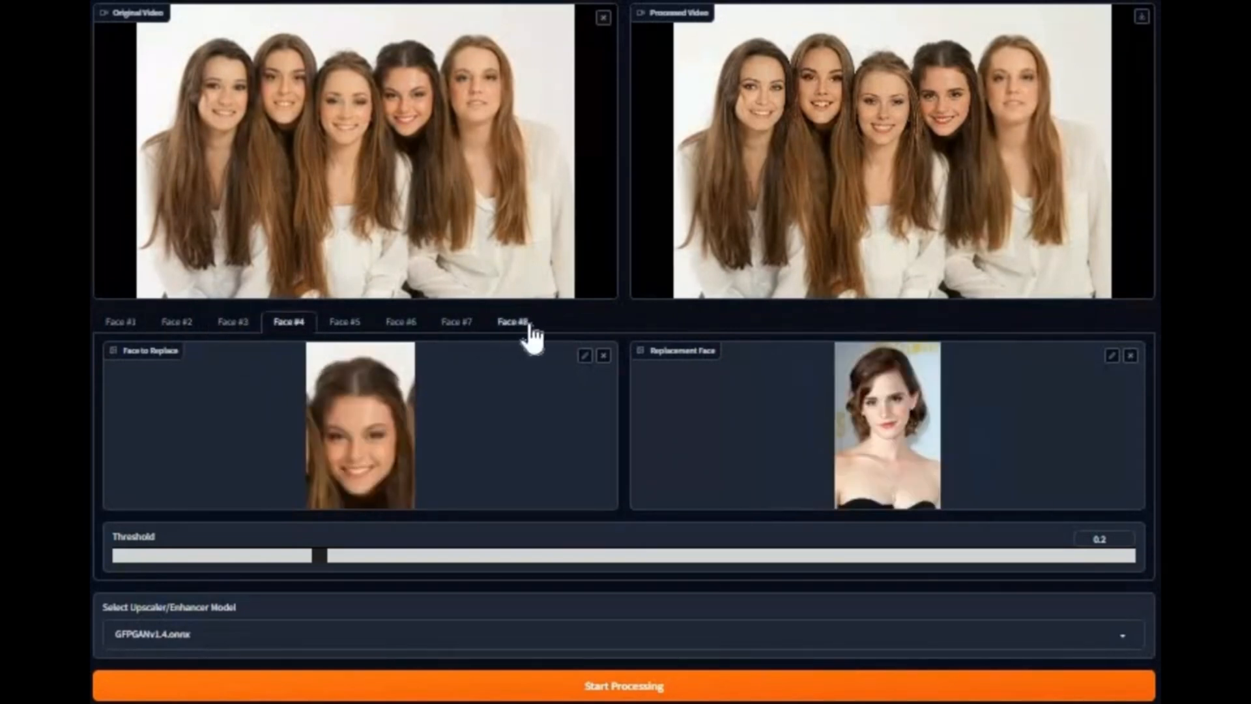
mouse_move(764, 269)
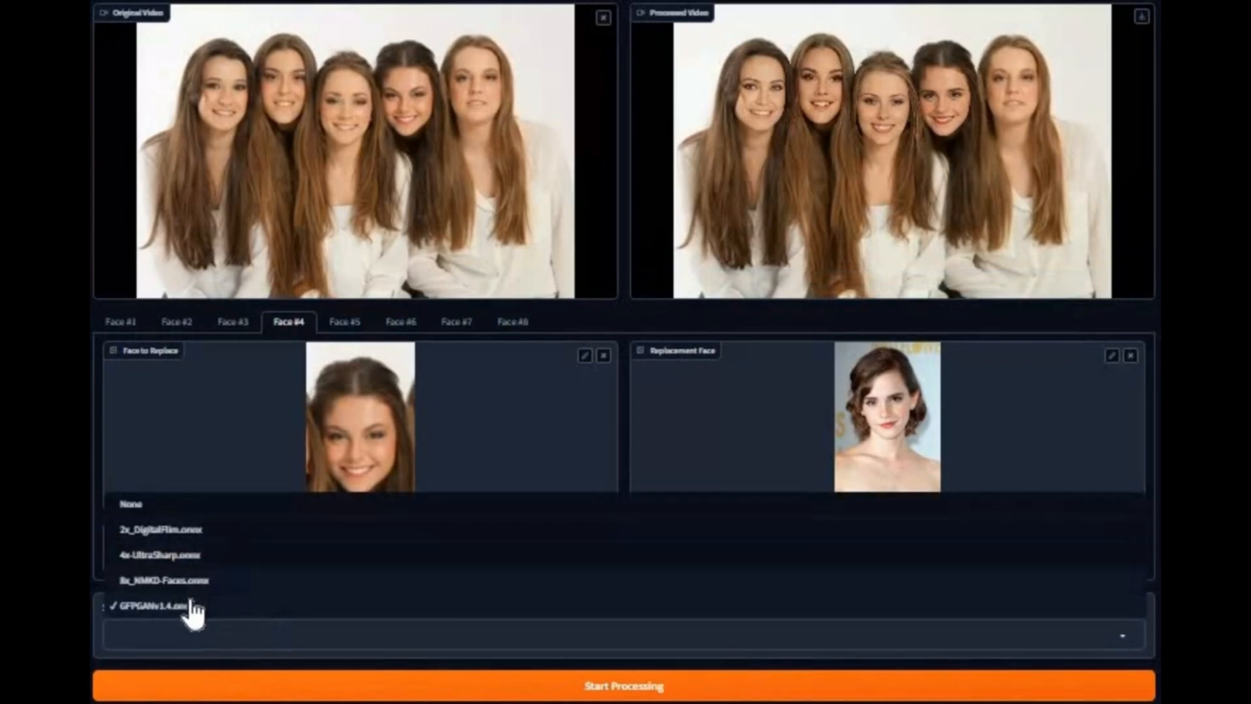
mouse_move(646, 389)
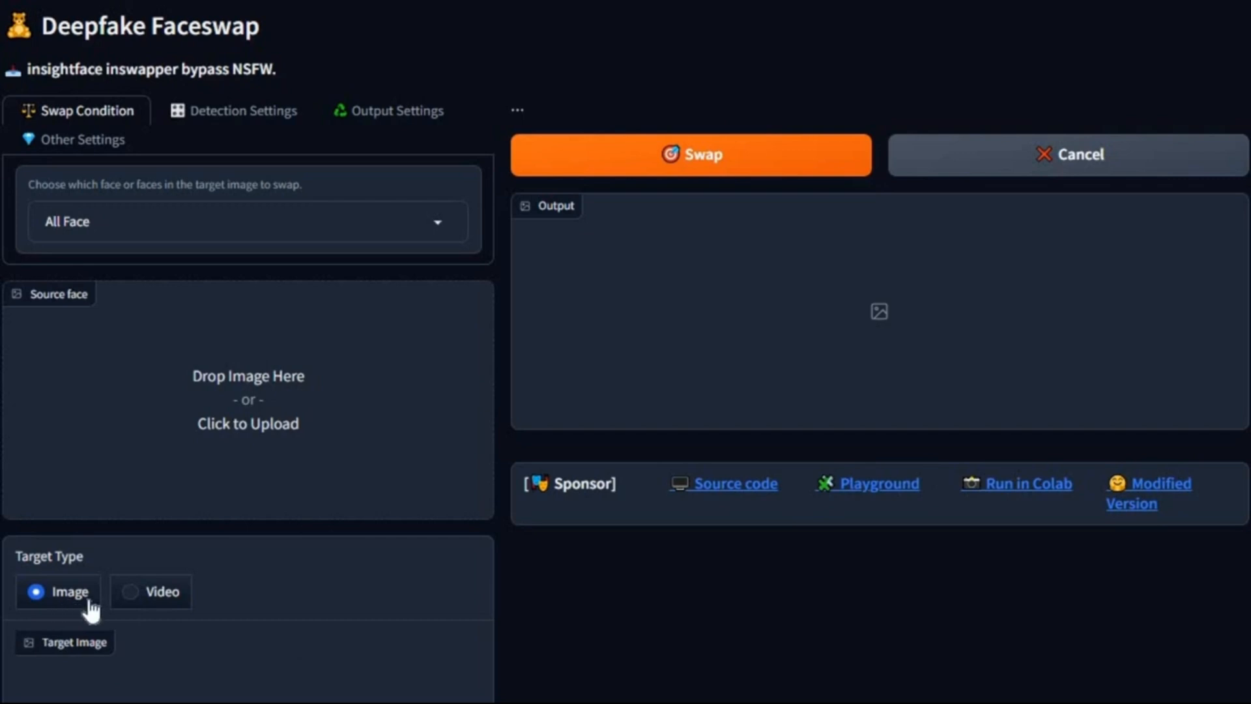
mouse_move(520, 555)
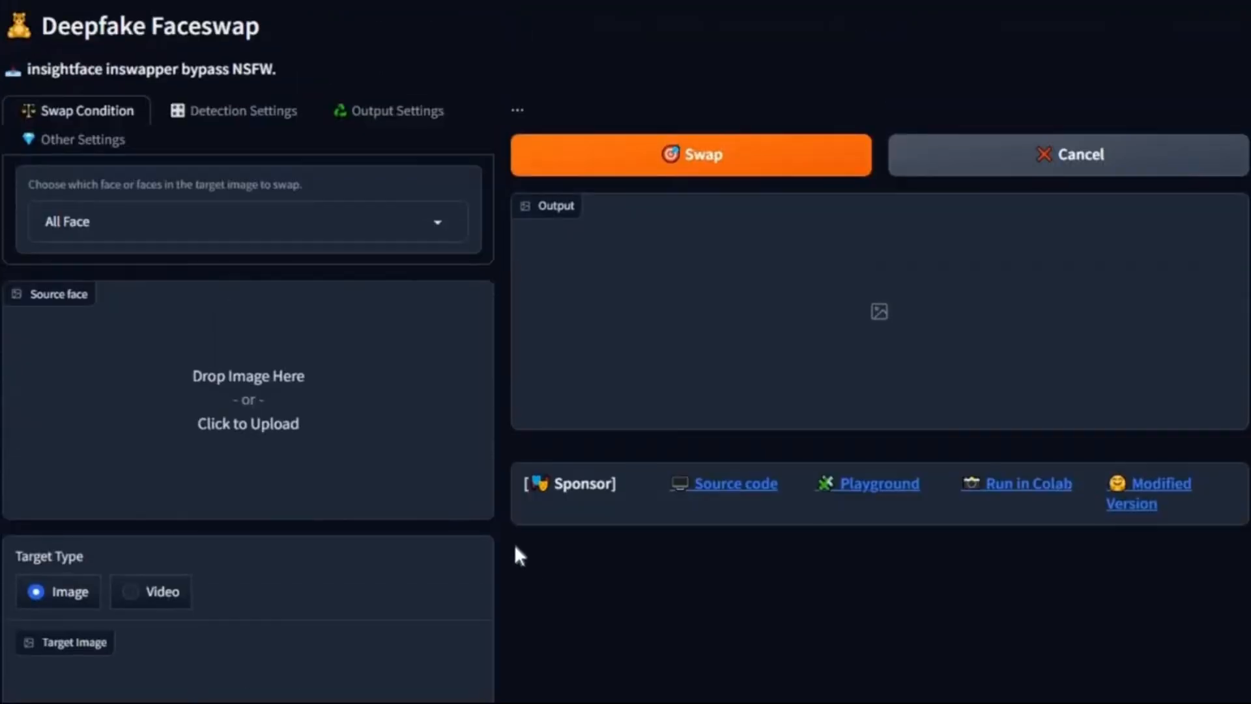
mouse_move(109, 242)
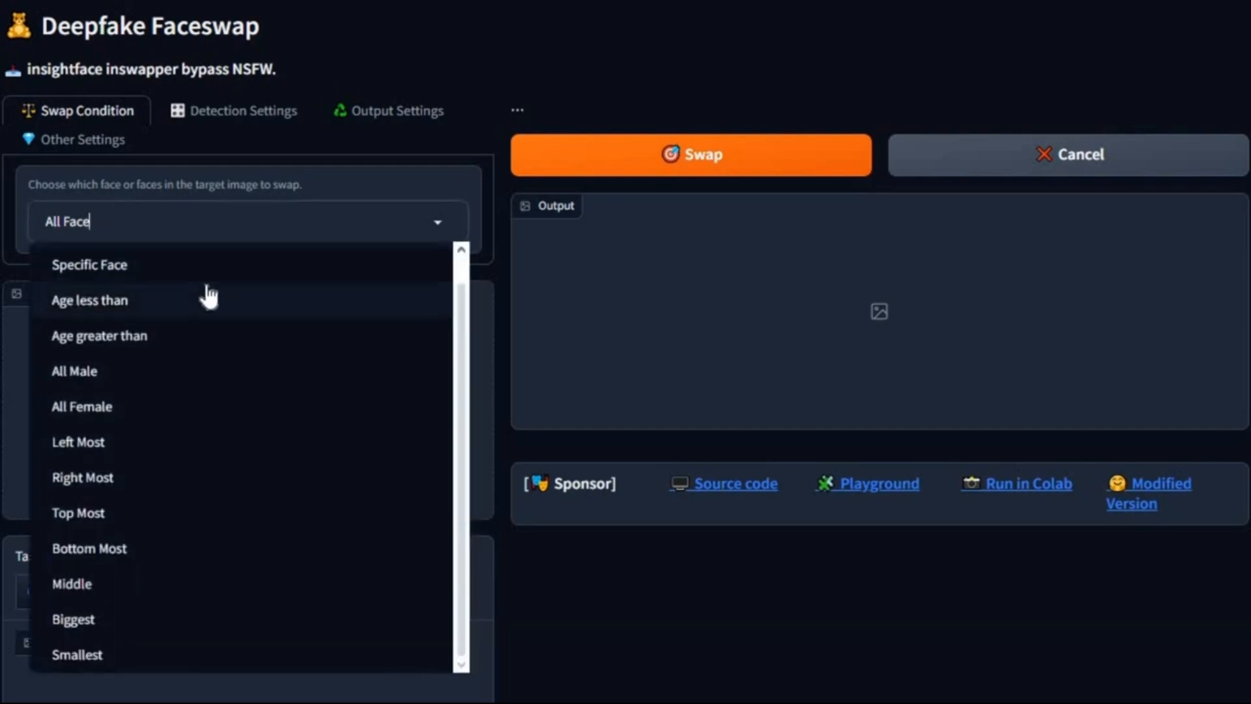
mouse_move(157, 449)
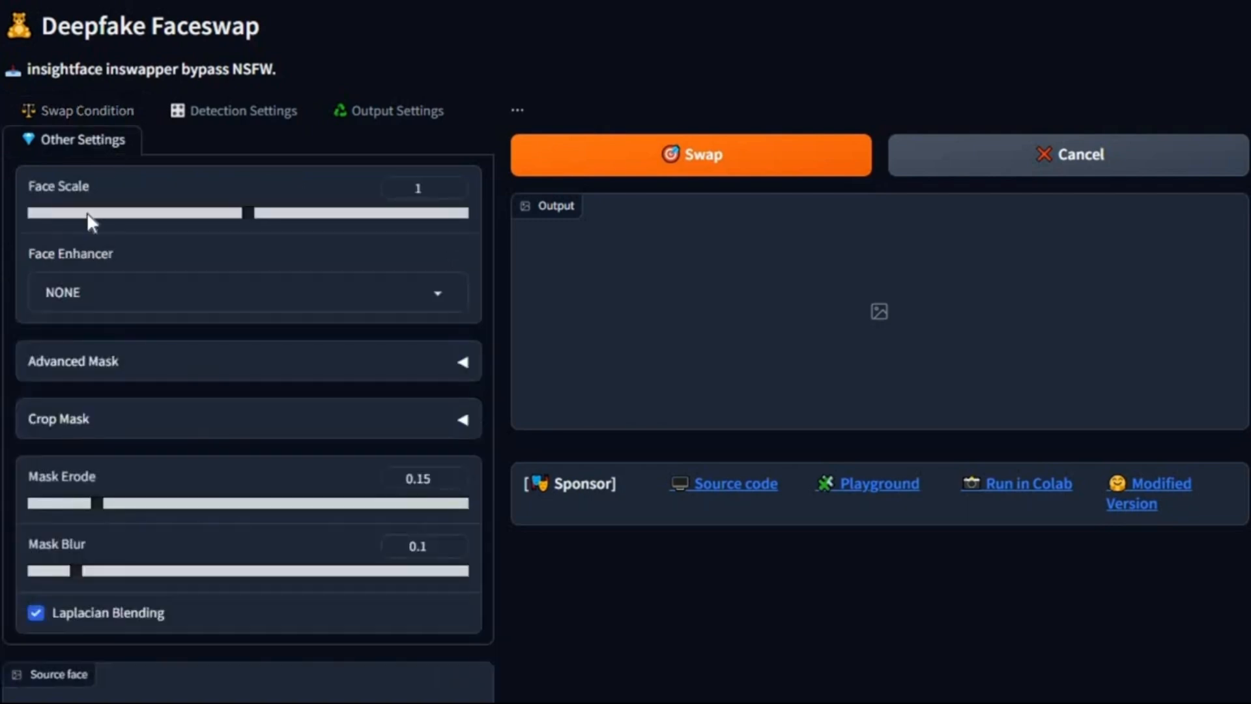
Step: Show the face enhancer choices and expand the Advanced Mask and Crop Mask boundary settings
click(247, 292)
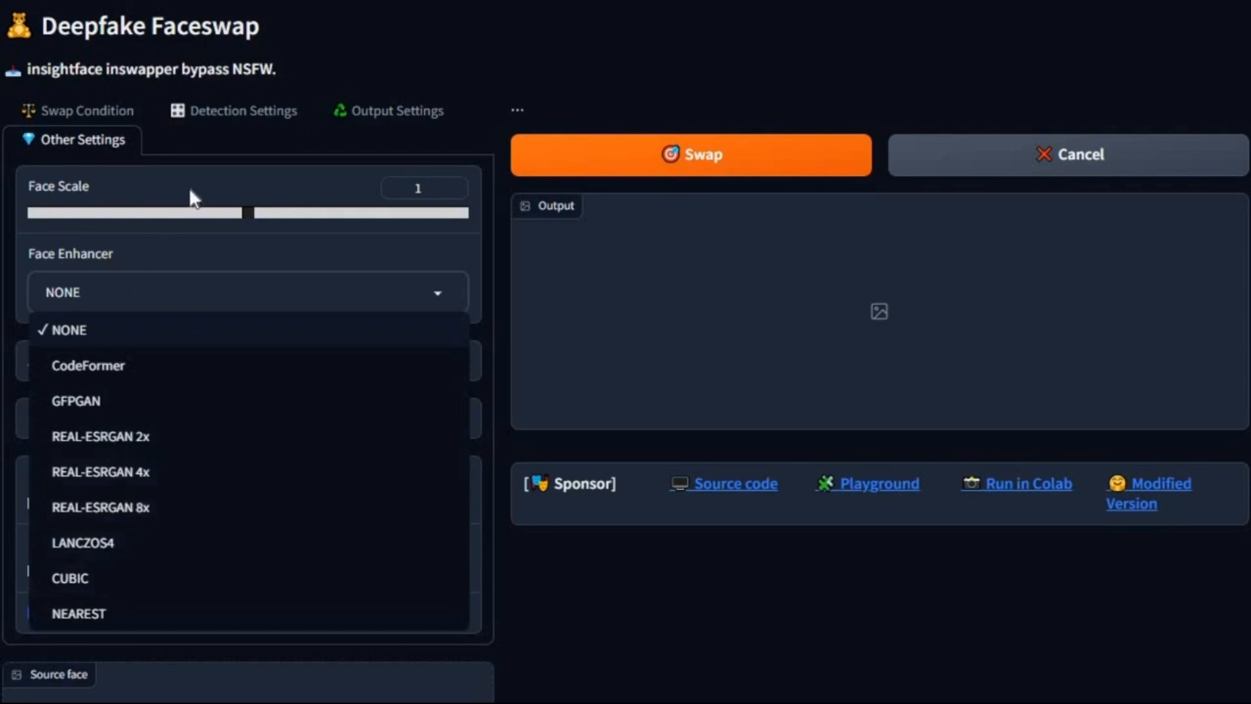
mouse_move(491, 305)
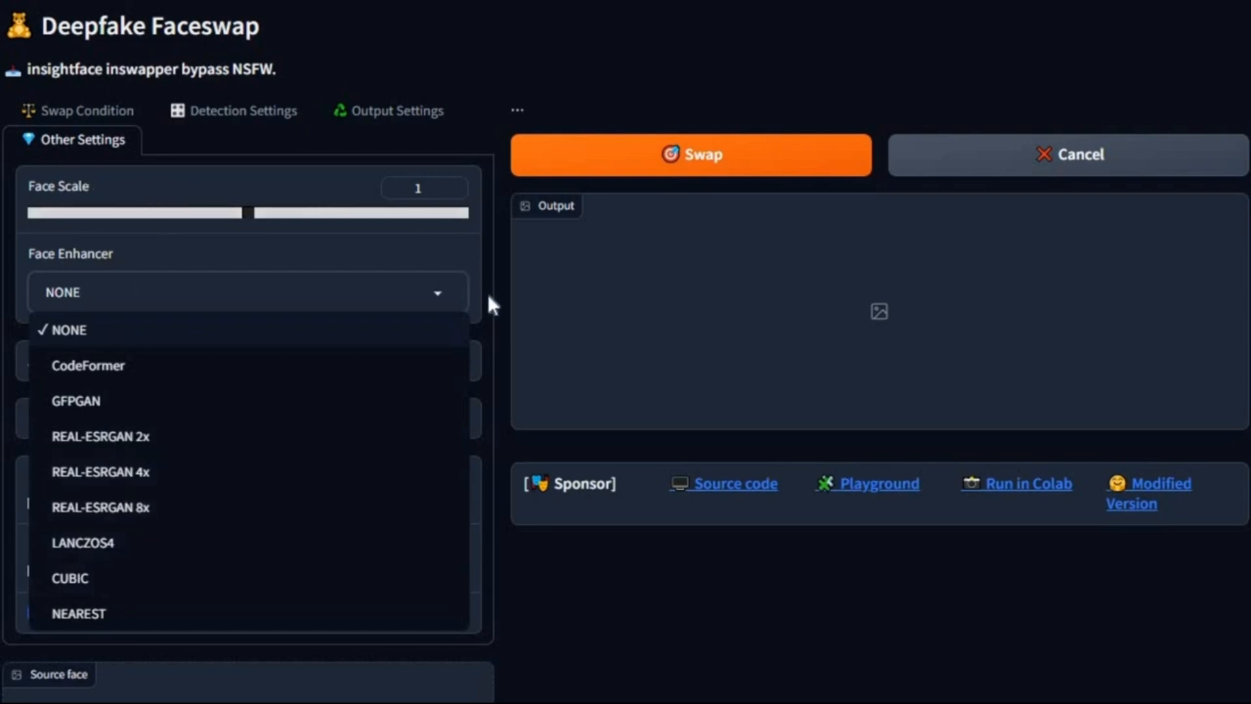
click(68, 329)
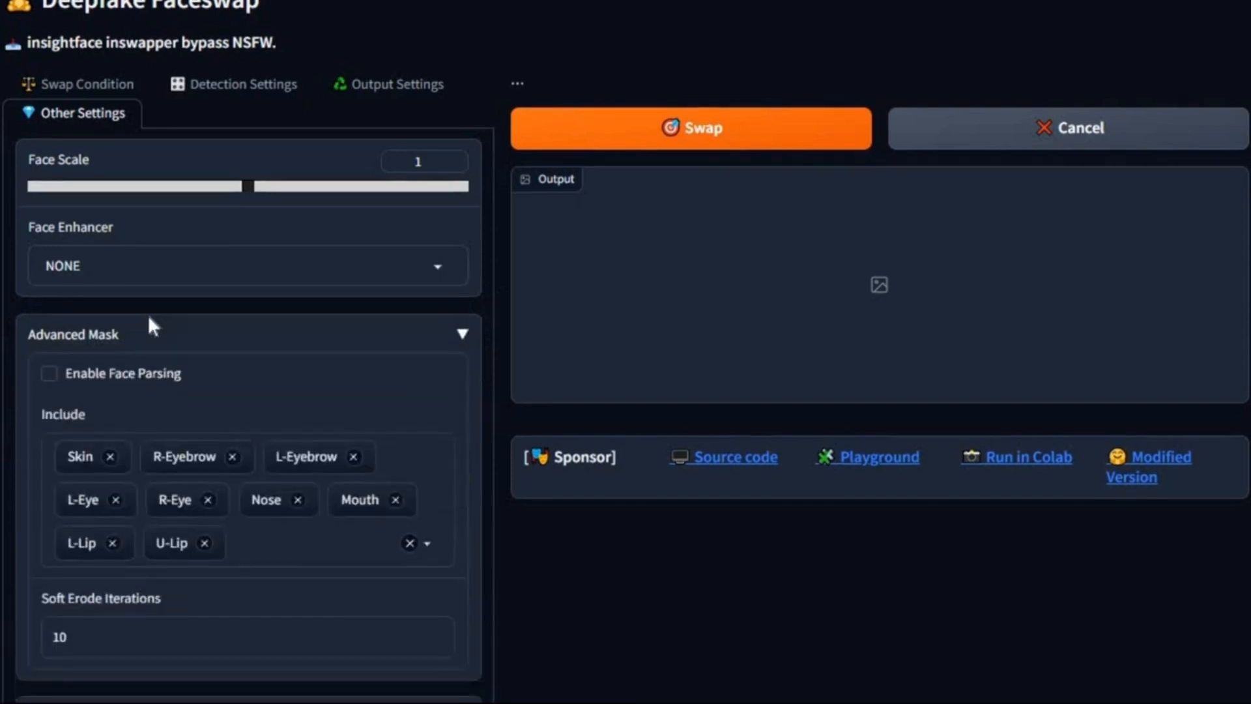
scroll(down, 3)
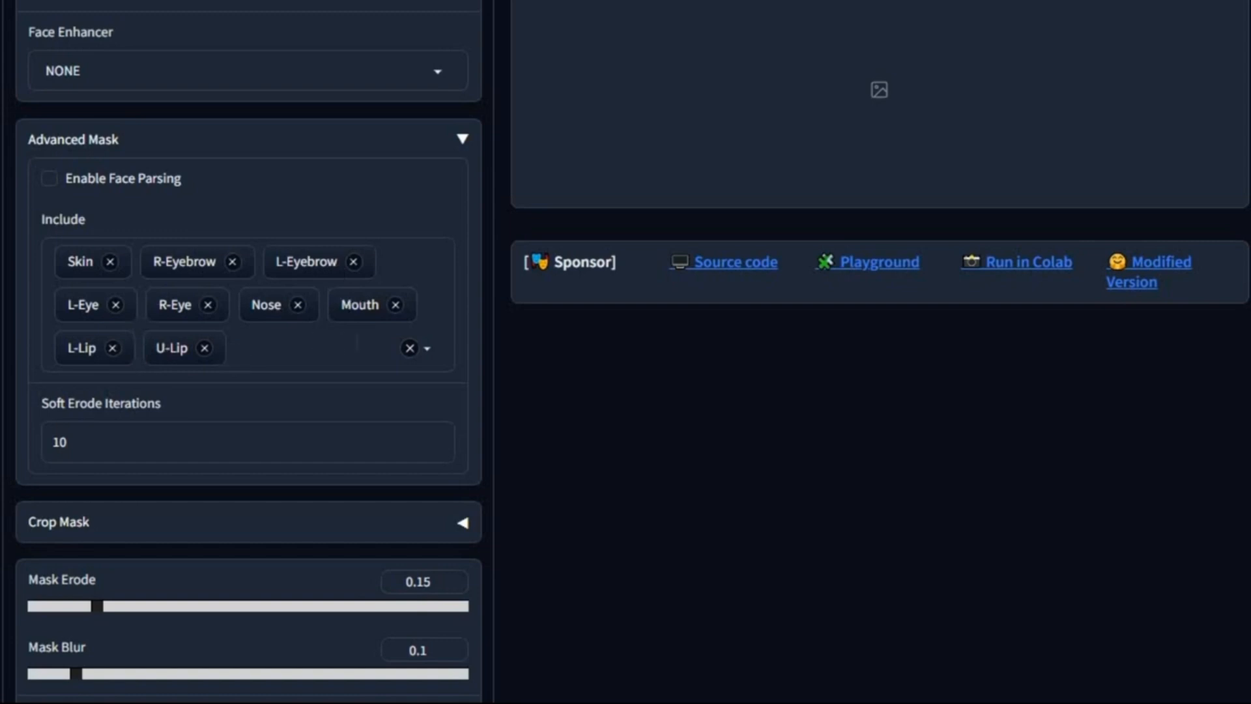
mouse_move(273, 538)
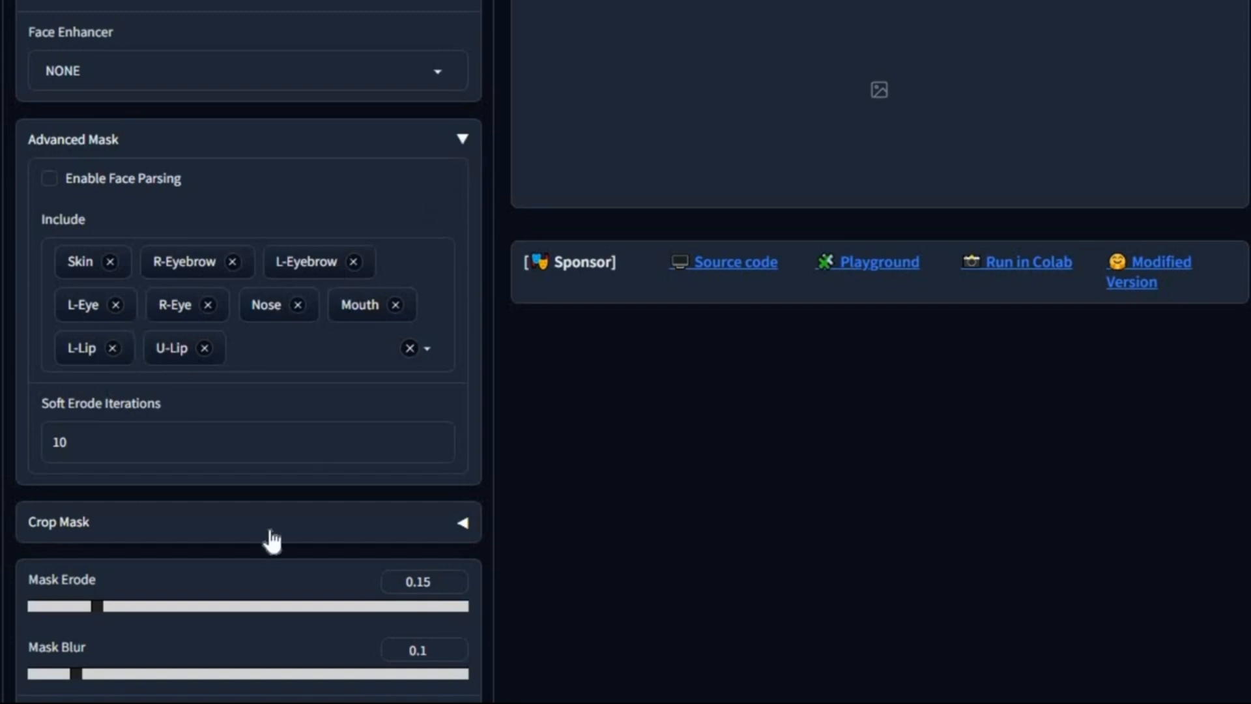
click(461, 521)
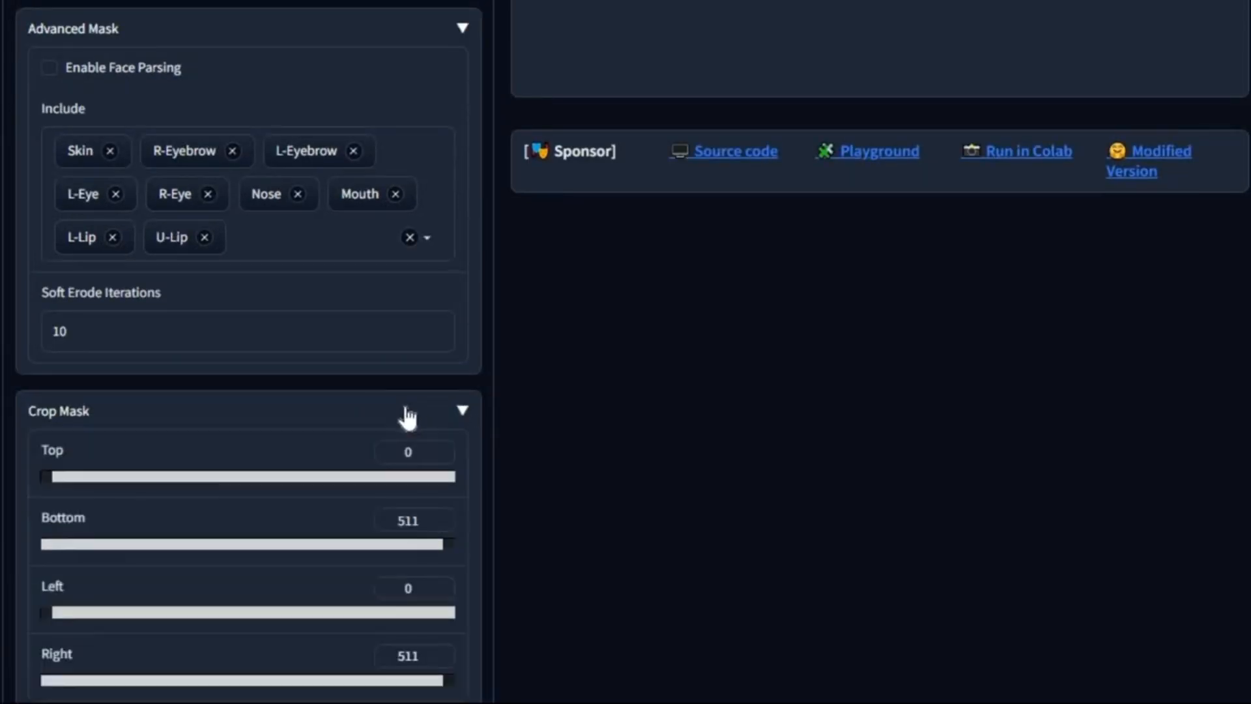
scroll(down, 3)
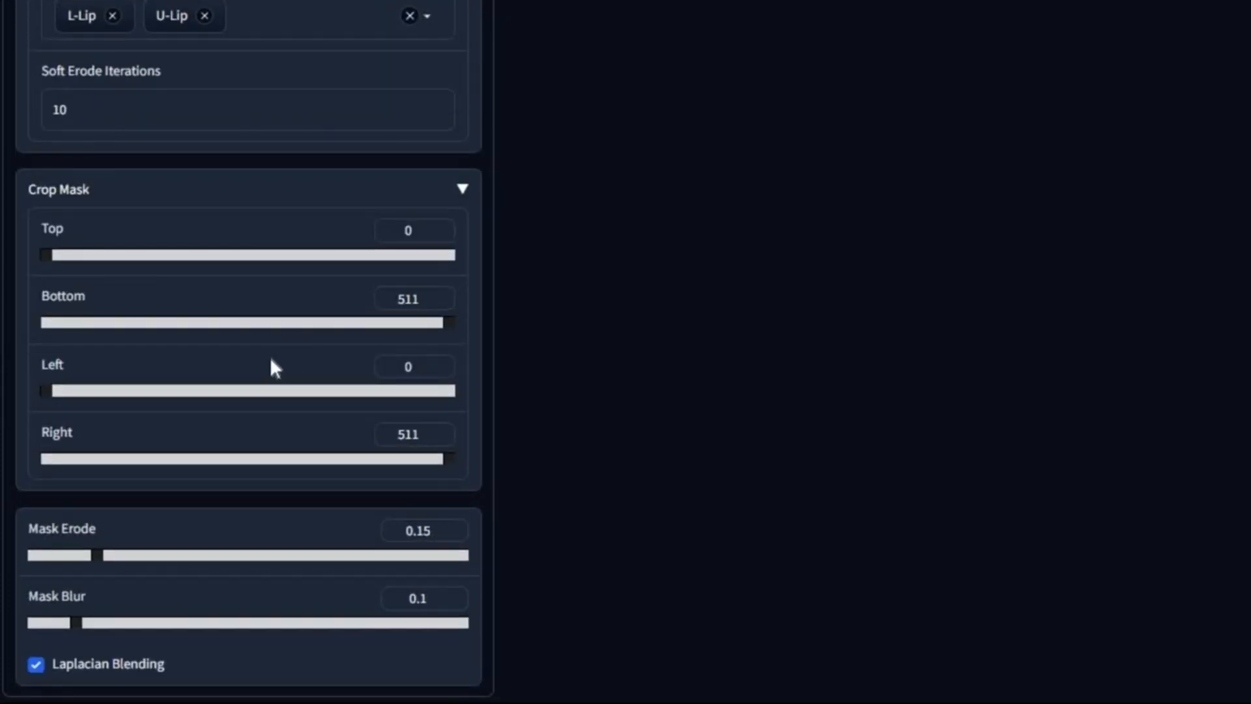
scroll(up, 3)
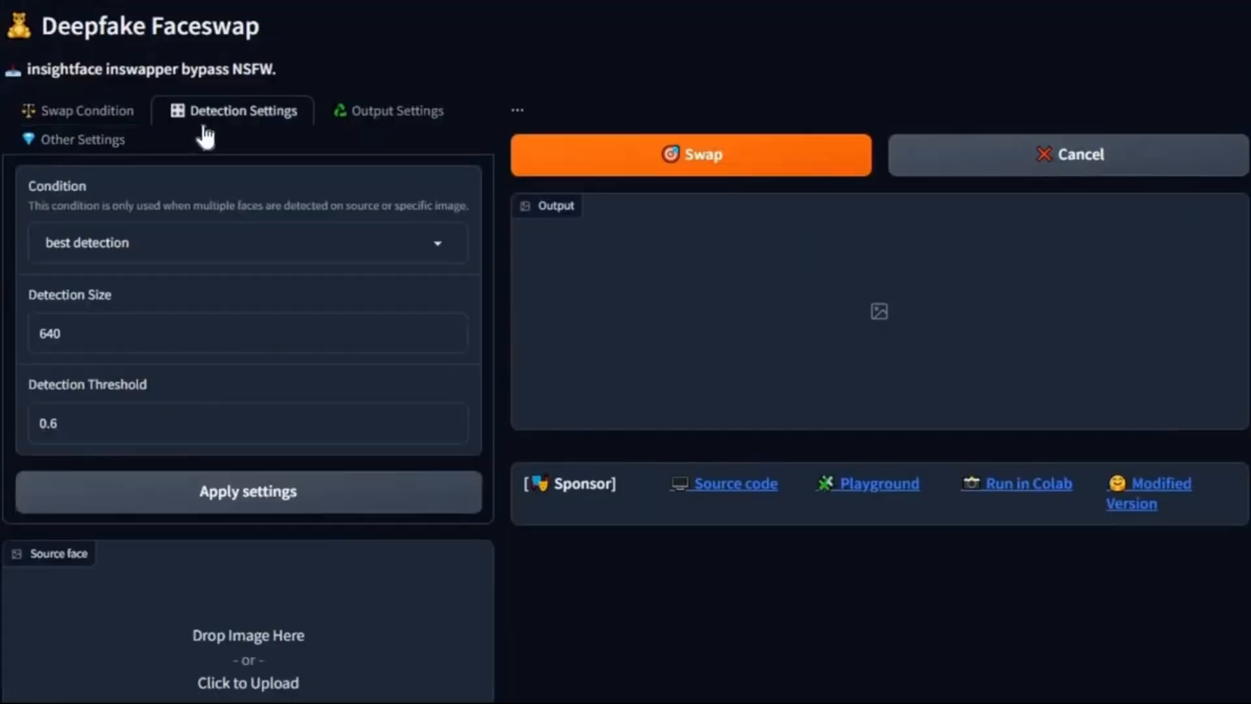
Step: Review the detection condition list and the output directory/name settings, then return to Swap Condition
click(248, 243)
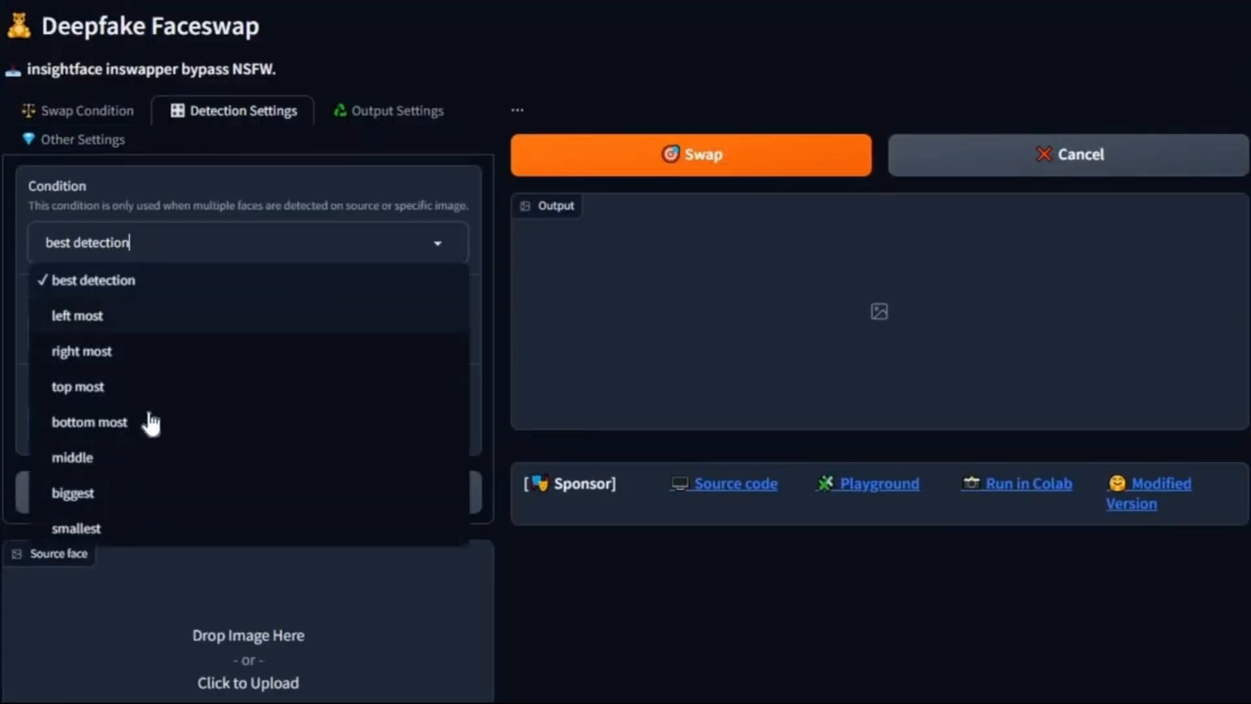
scroll(down, 3)
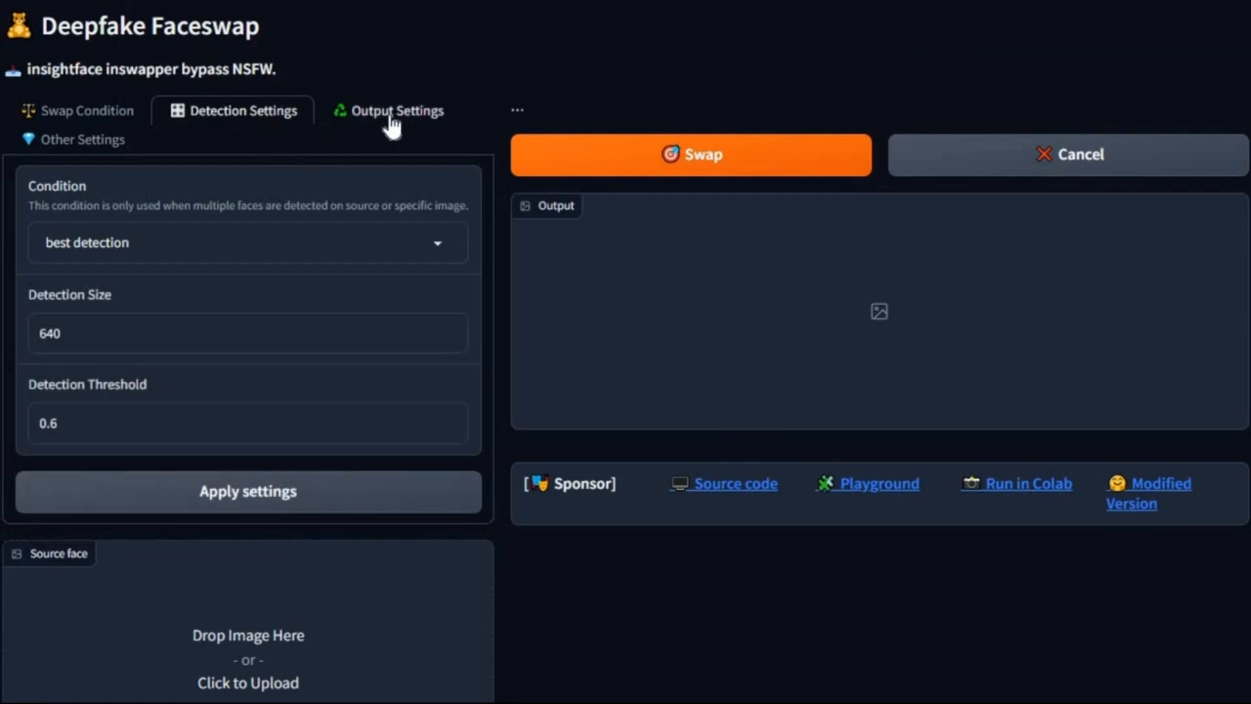
click(395, 109)
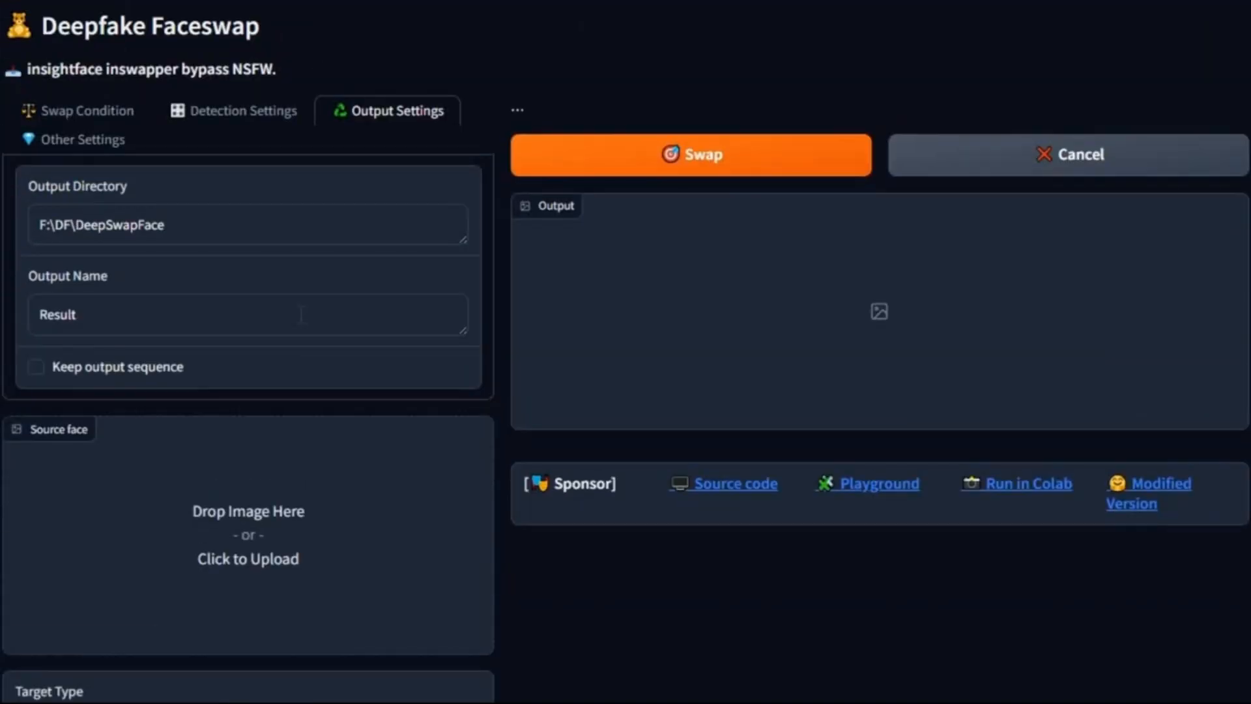
mouse_move(299, 74)
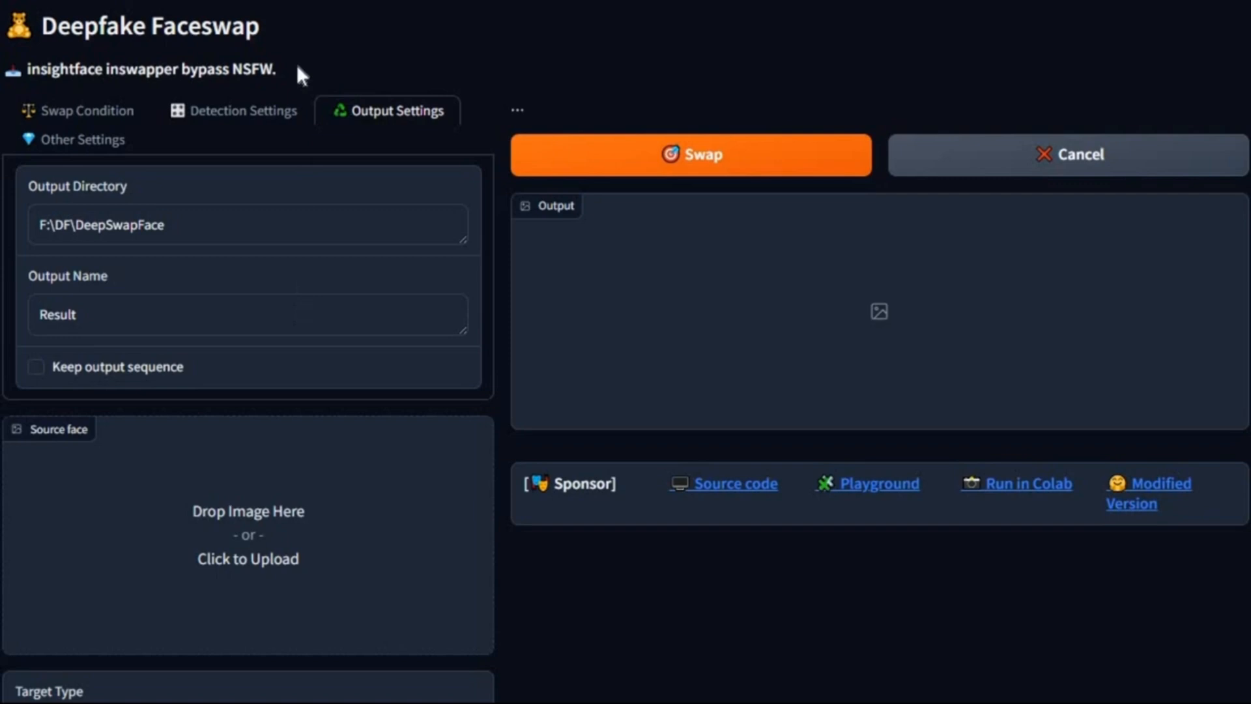
double_click(144, 69)
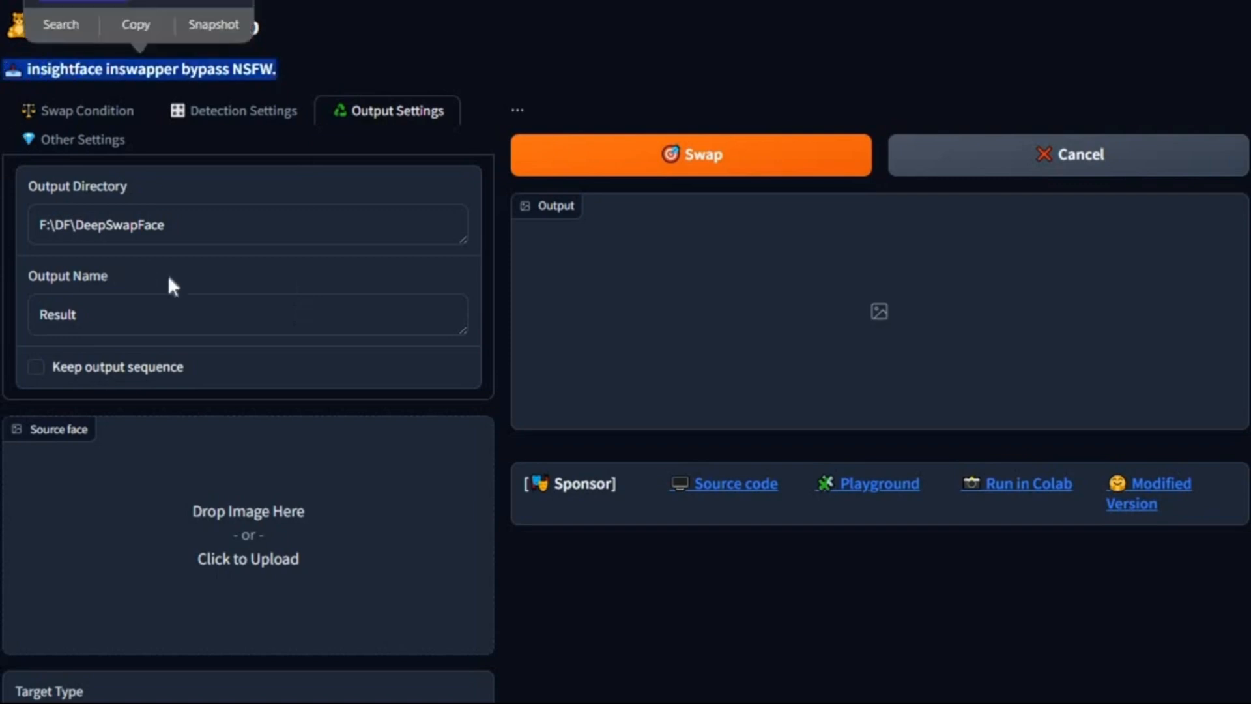
mouse_move(355, 84)
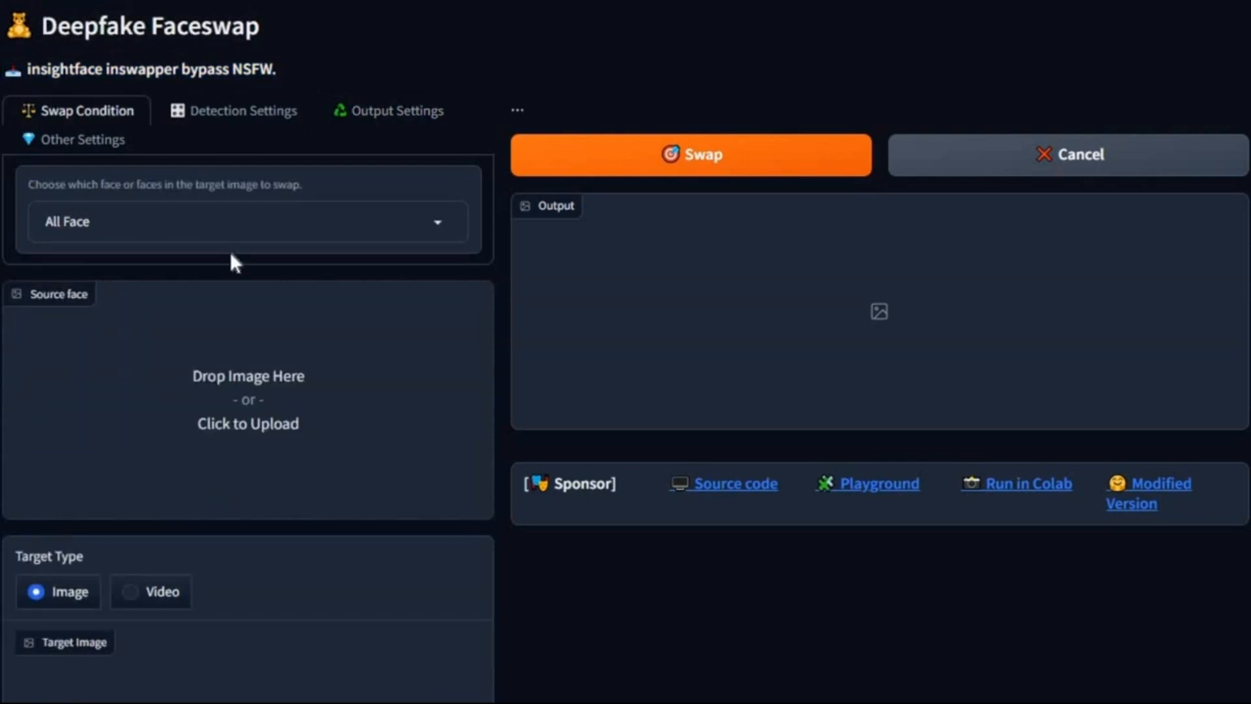
Step: Target a still image in Specific Face mode and swap the first source/specific face pair
scroll(down, 3)
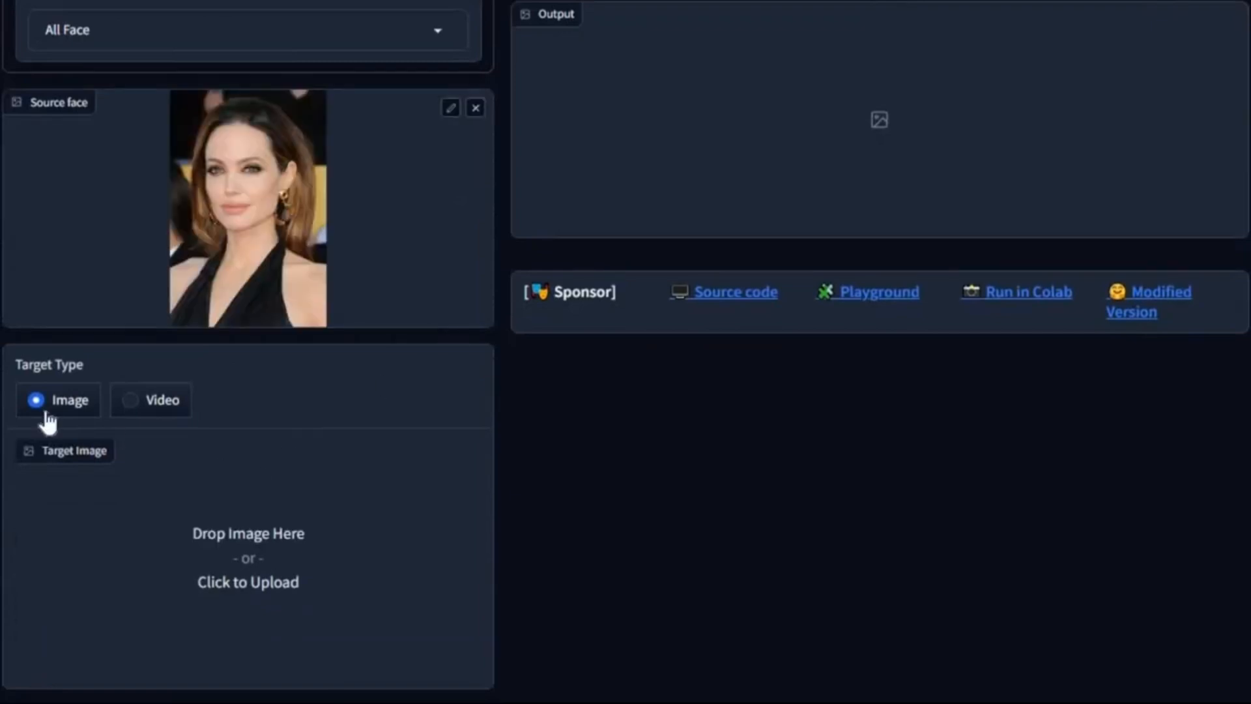
click(247, 557)
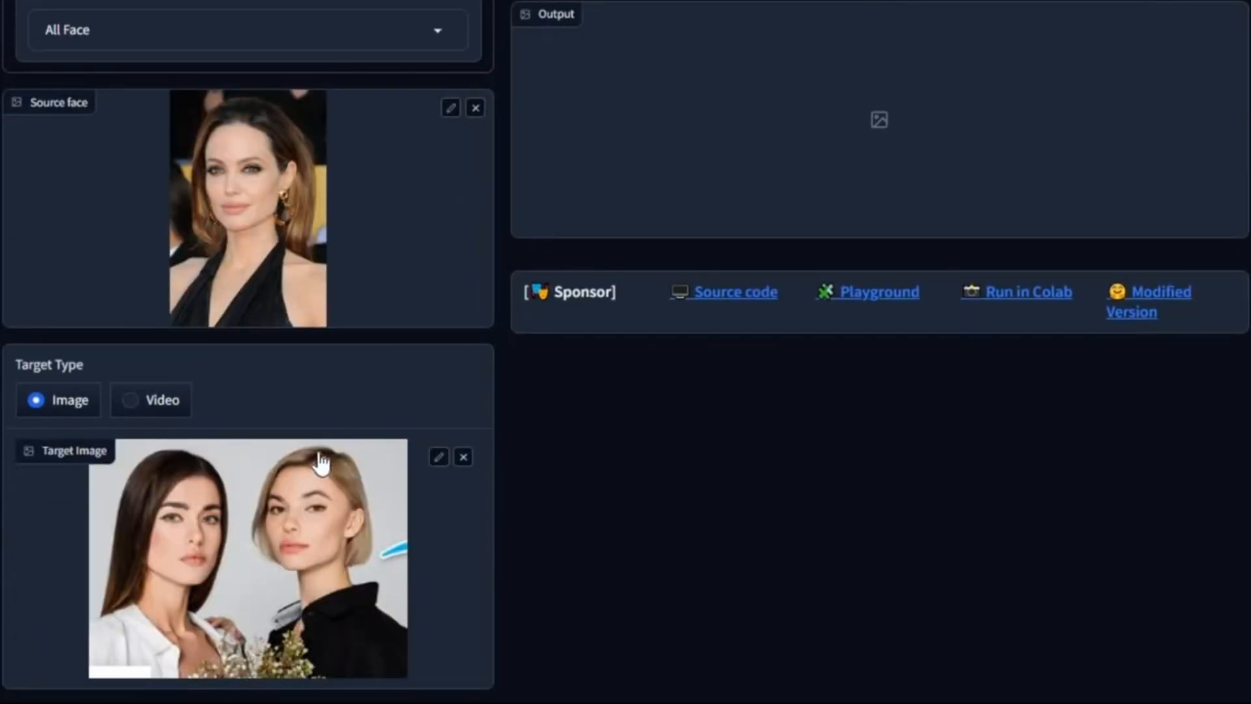
mouse_move(363, 480)
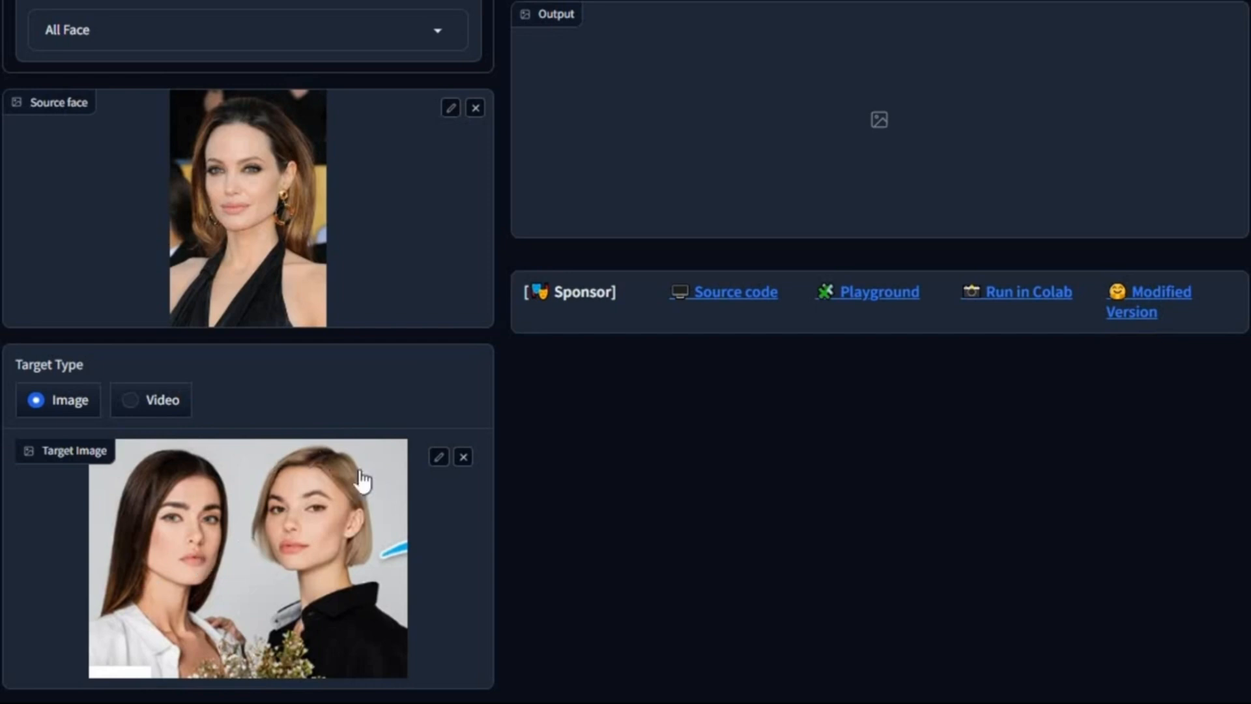
scroll(up, 3)
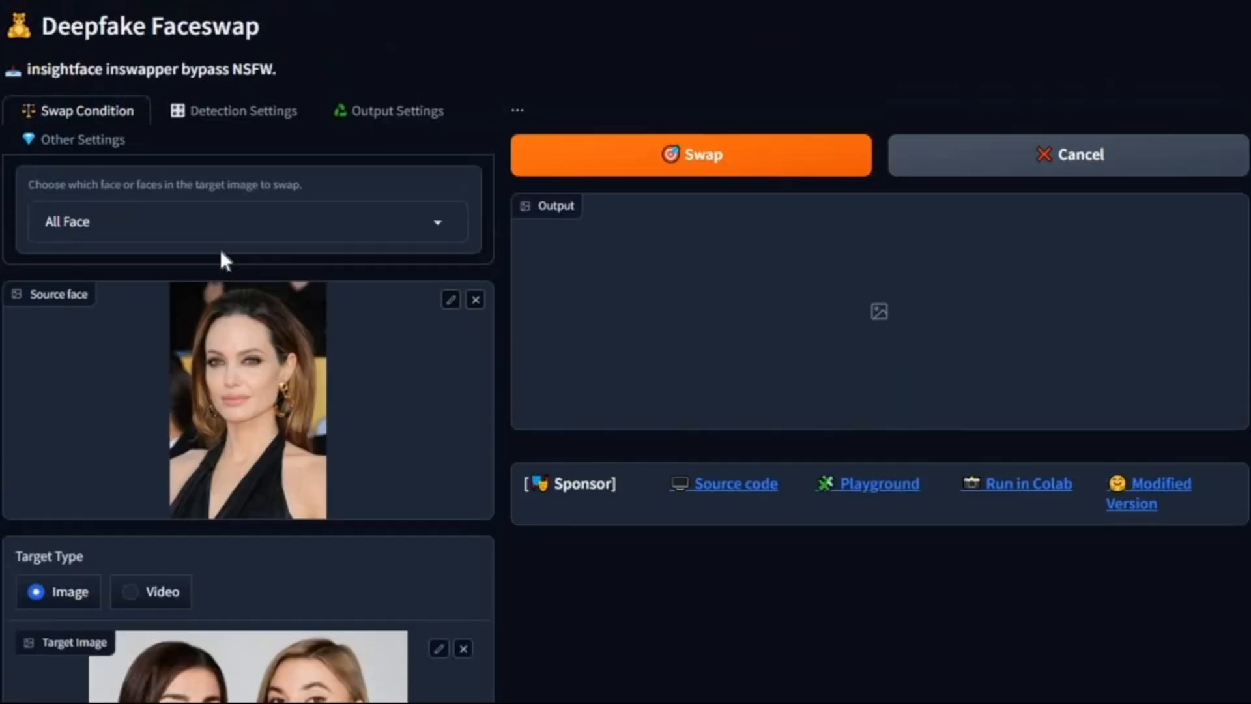
click(247, 221)
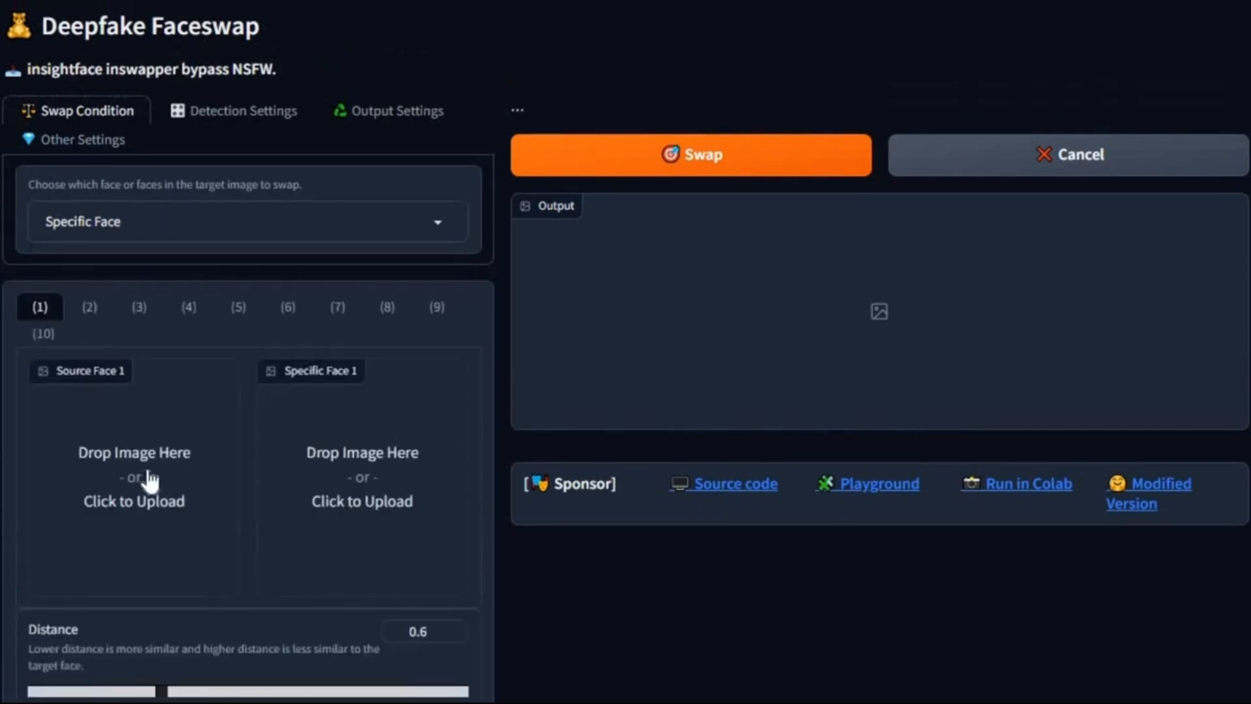
scroll(down, 3)
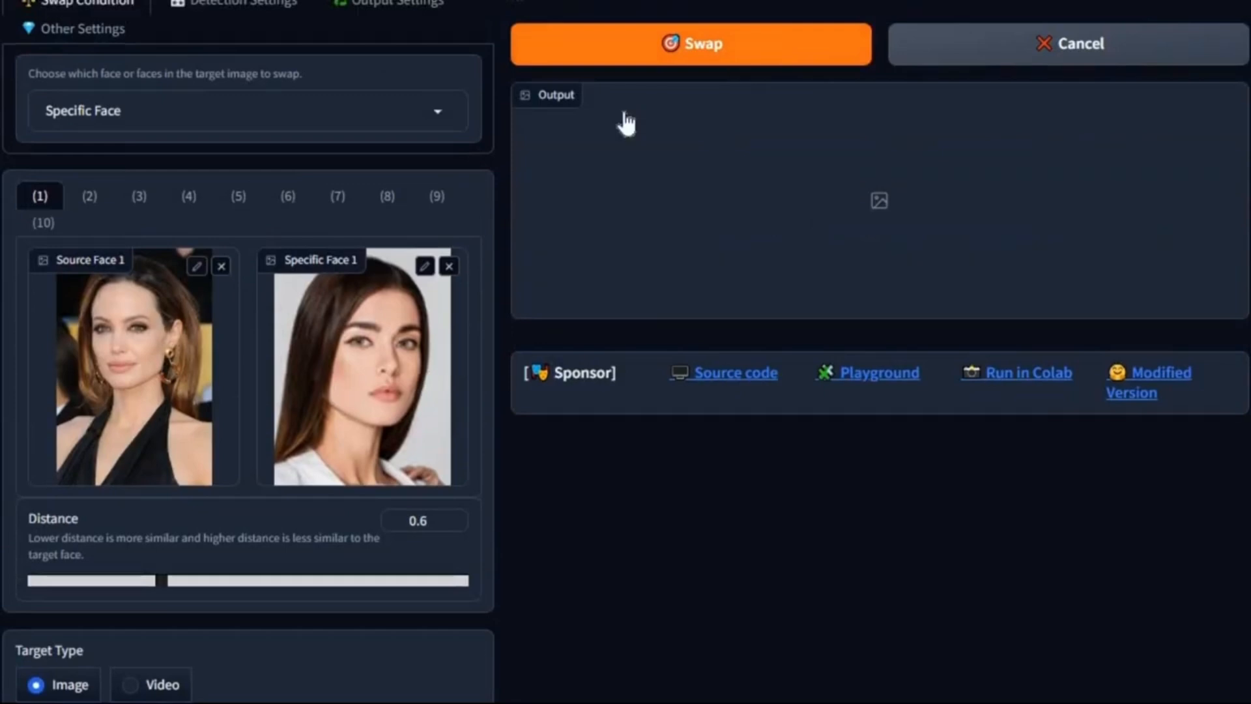
click(690, 45)
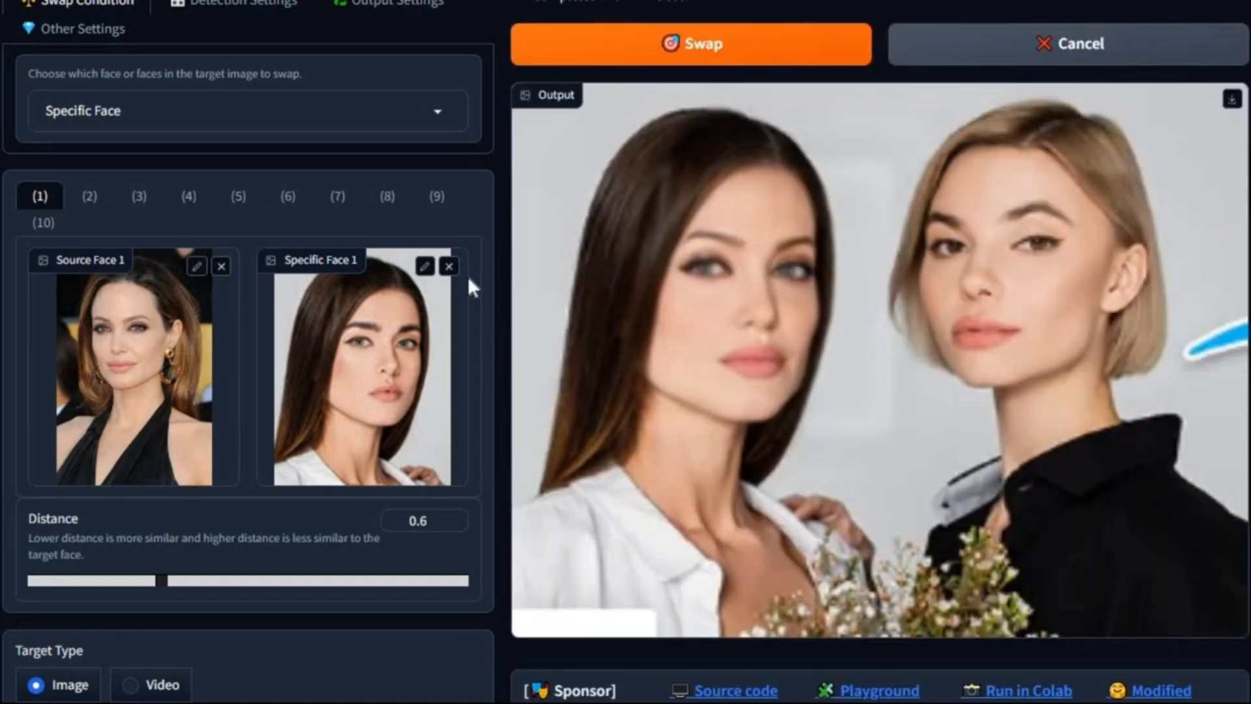
mouse_move(912, 360)
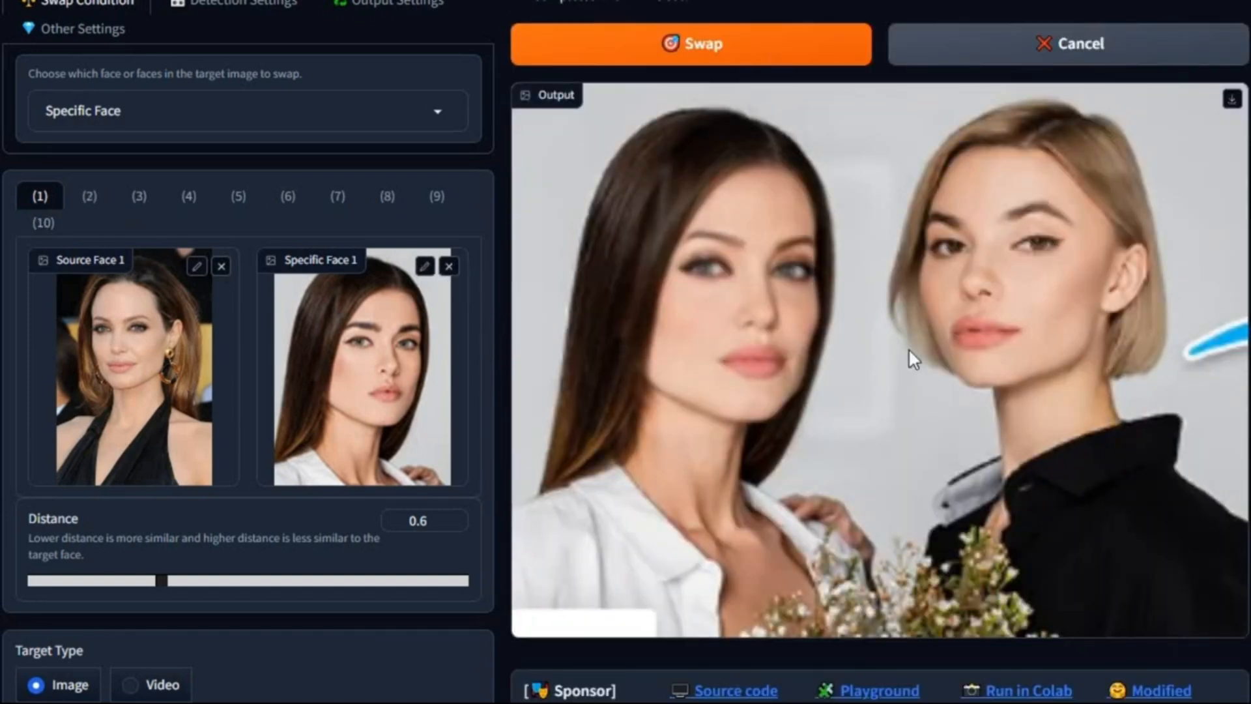
Step: Fill the second face pair slot for the blonde woman and swap, then return to pair (1)
click(89, 196)
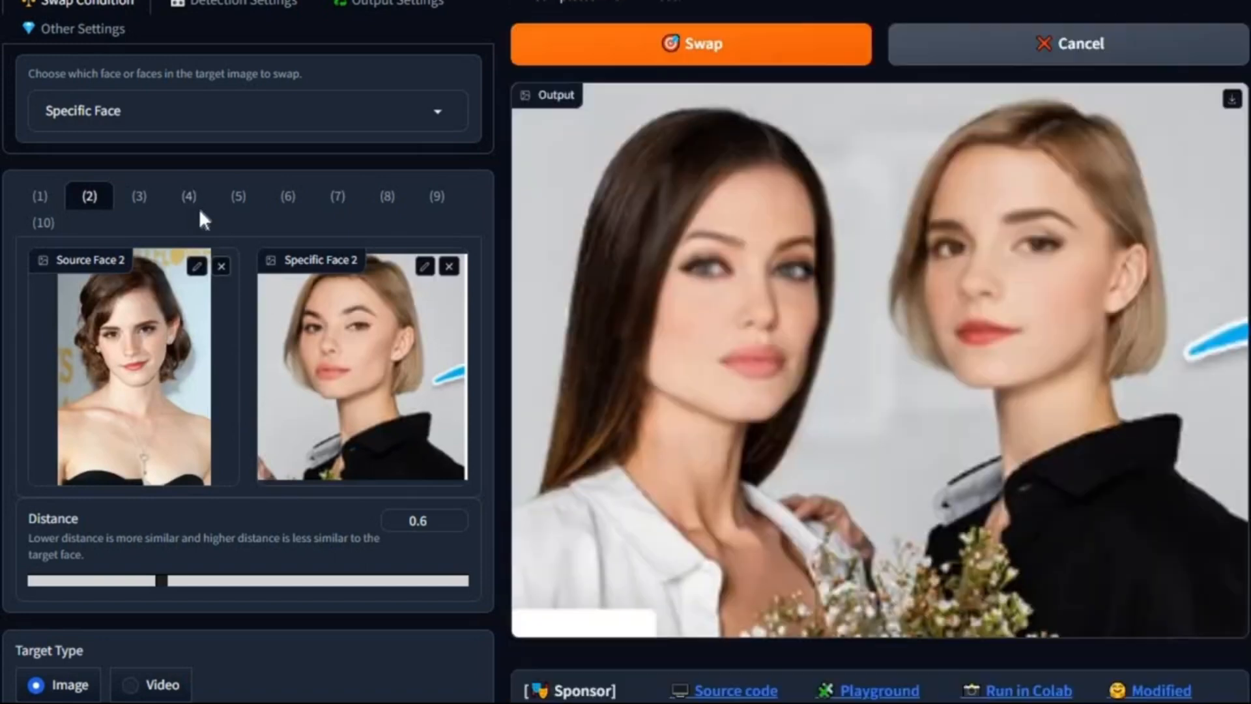
mouse_move(108, 210)
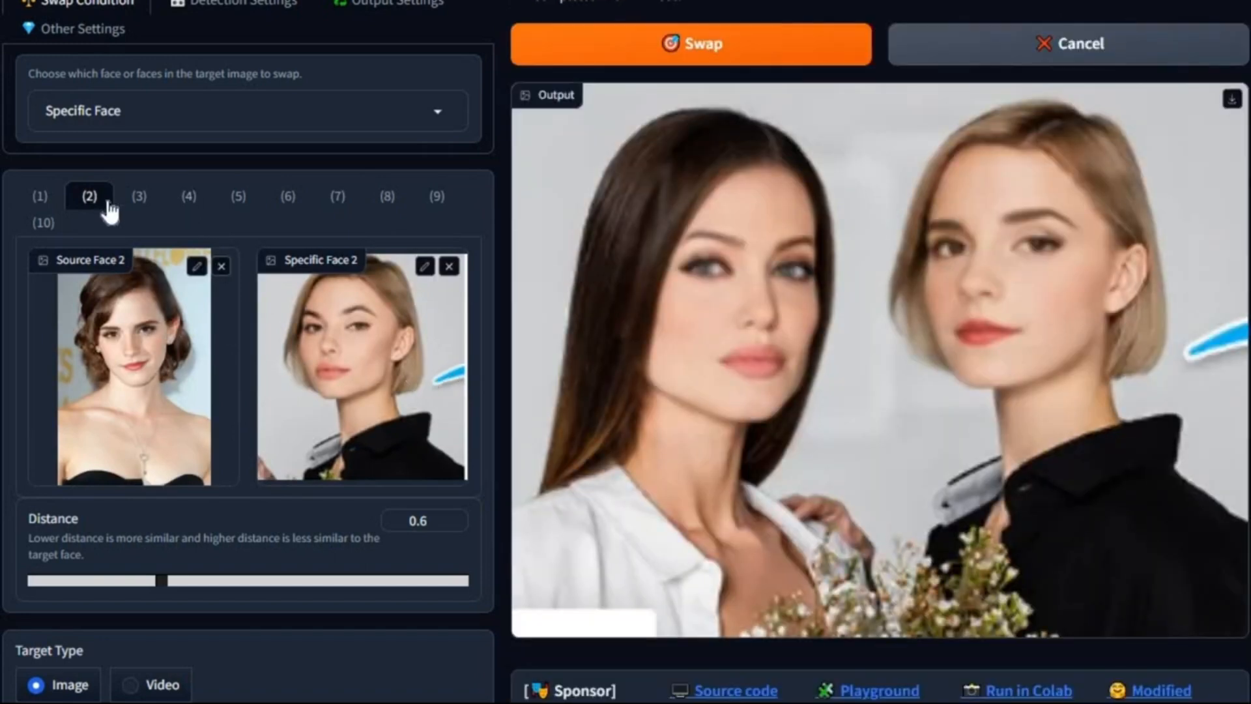
click(39, 196)
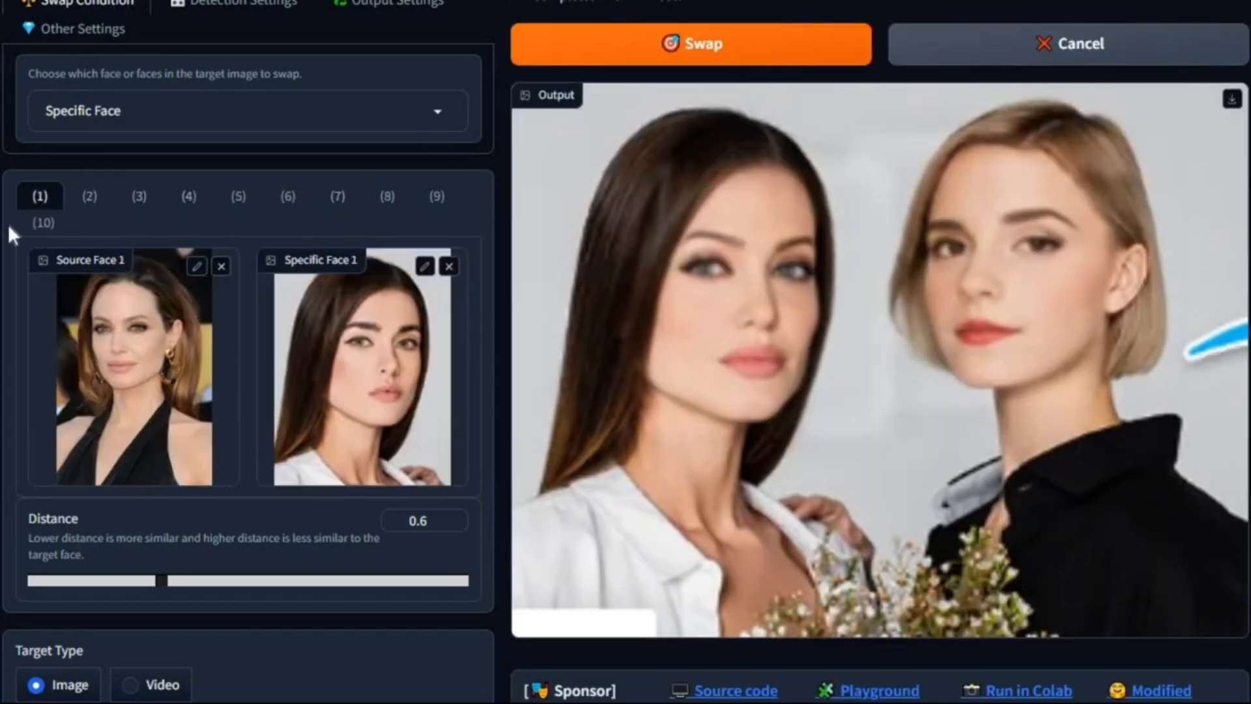
scroll(down, 3)
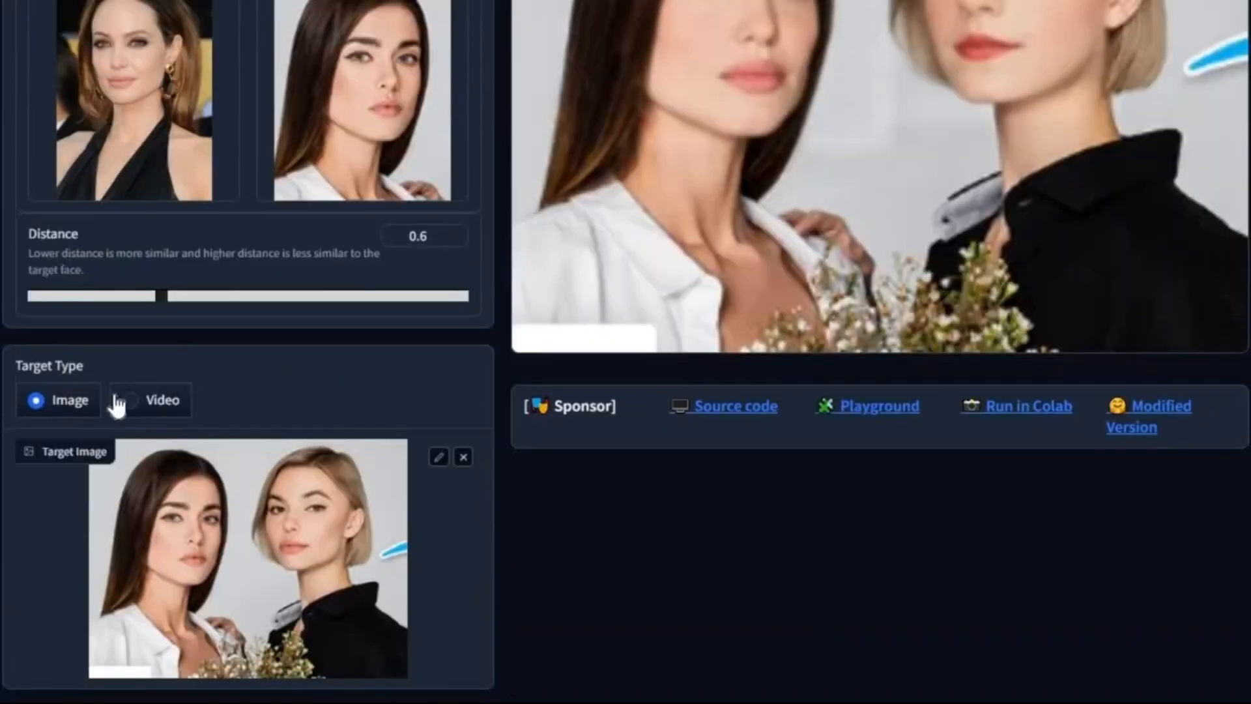
Step: Set the target type to Video and upload the flower-bouquet clip
click(121, 400)
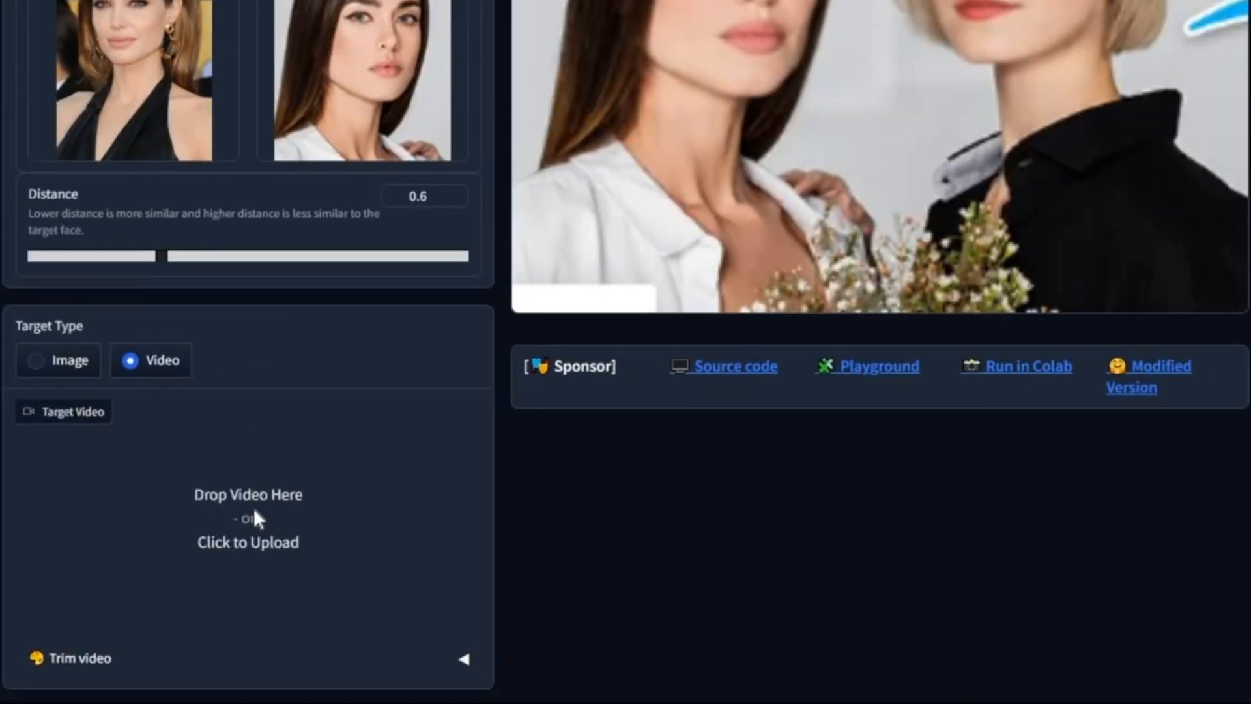
click(247, 517)
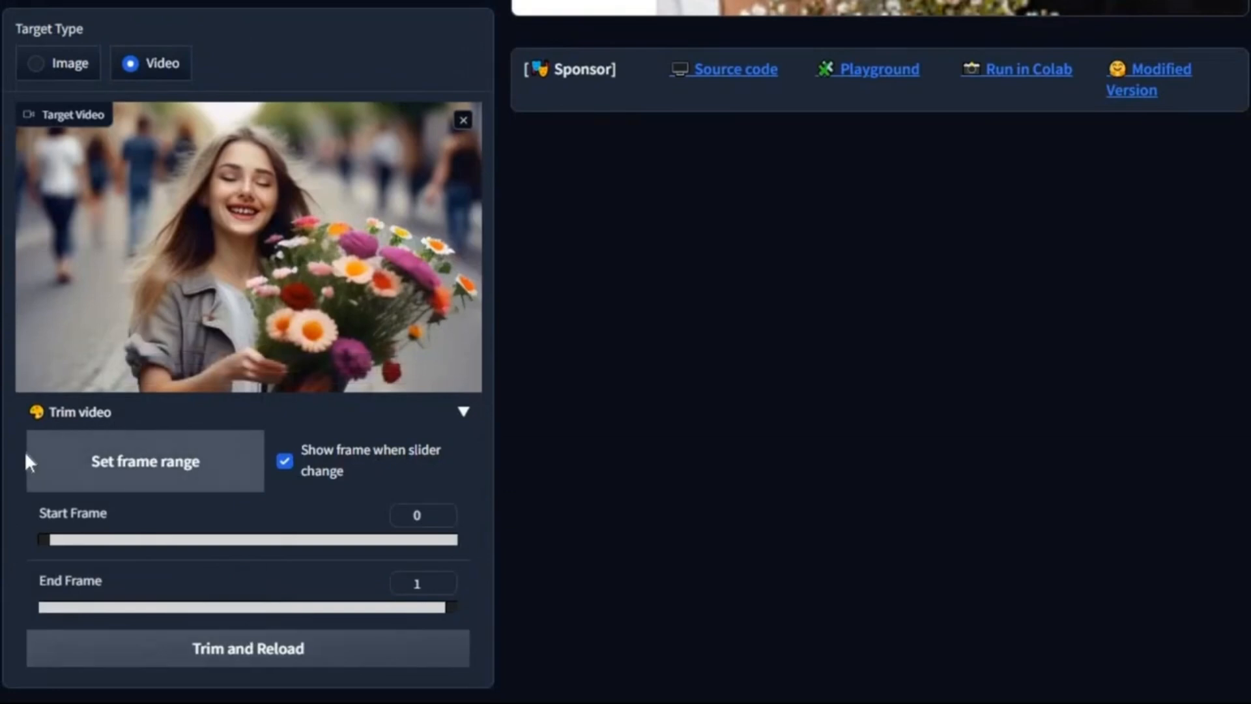
mouse_move(71, 418)
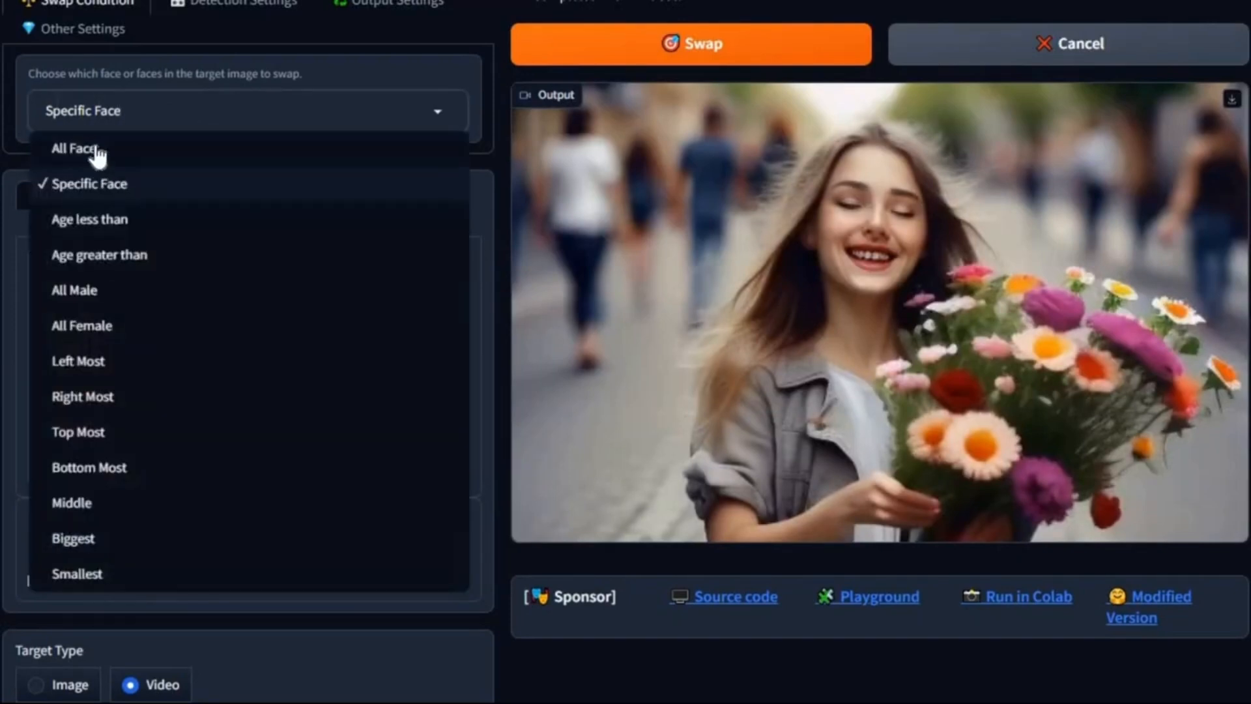
Step: Swap the flower video in All Face mode and view the output video
click(76, 148)
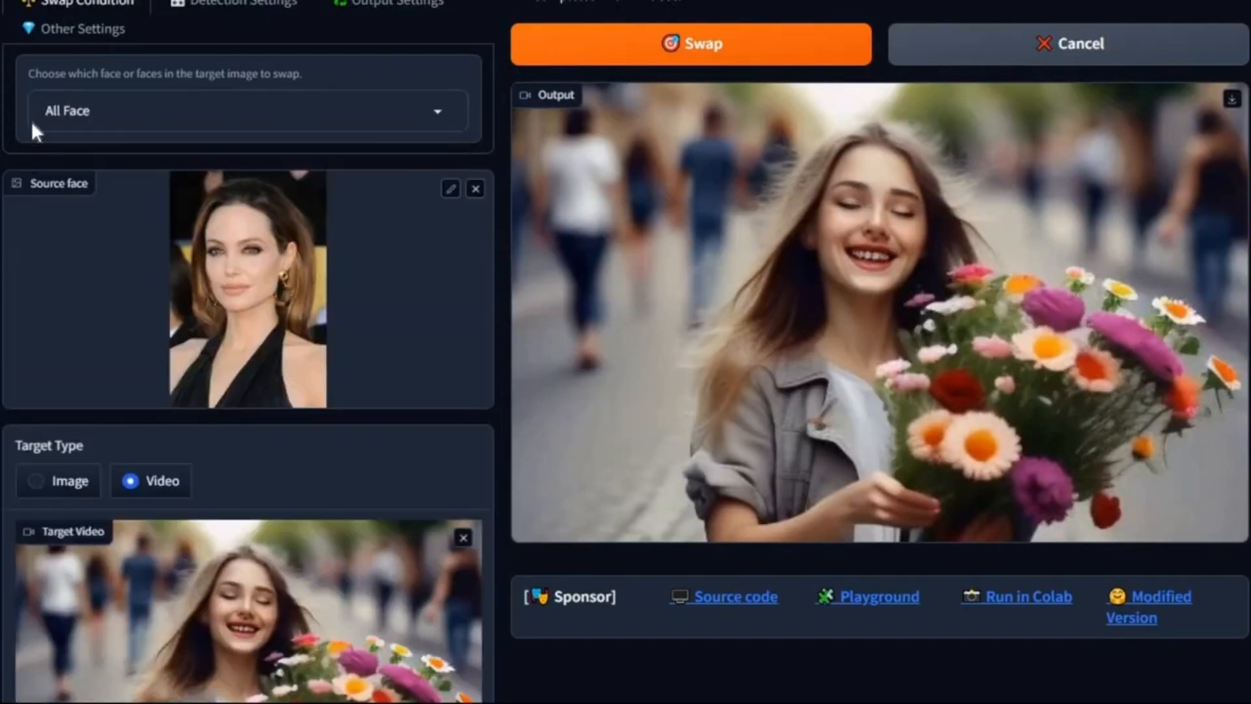
click(690, 45)
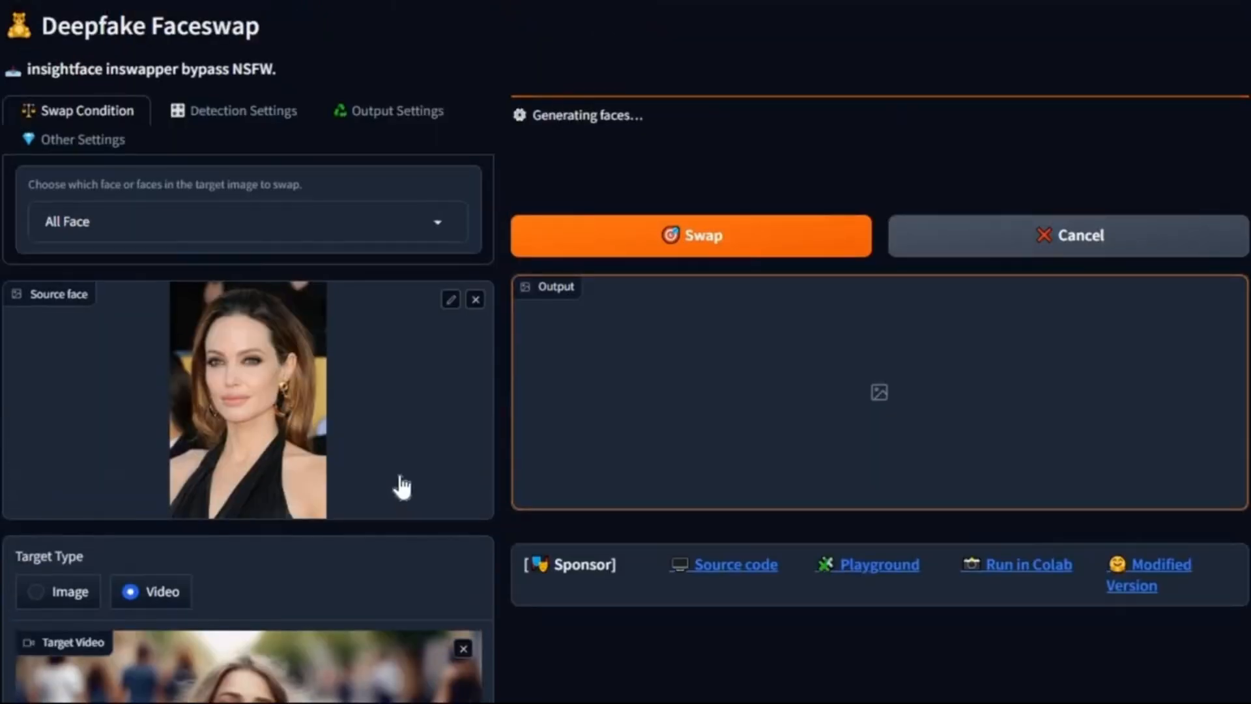
scroll(down, 3)
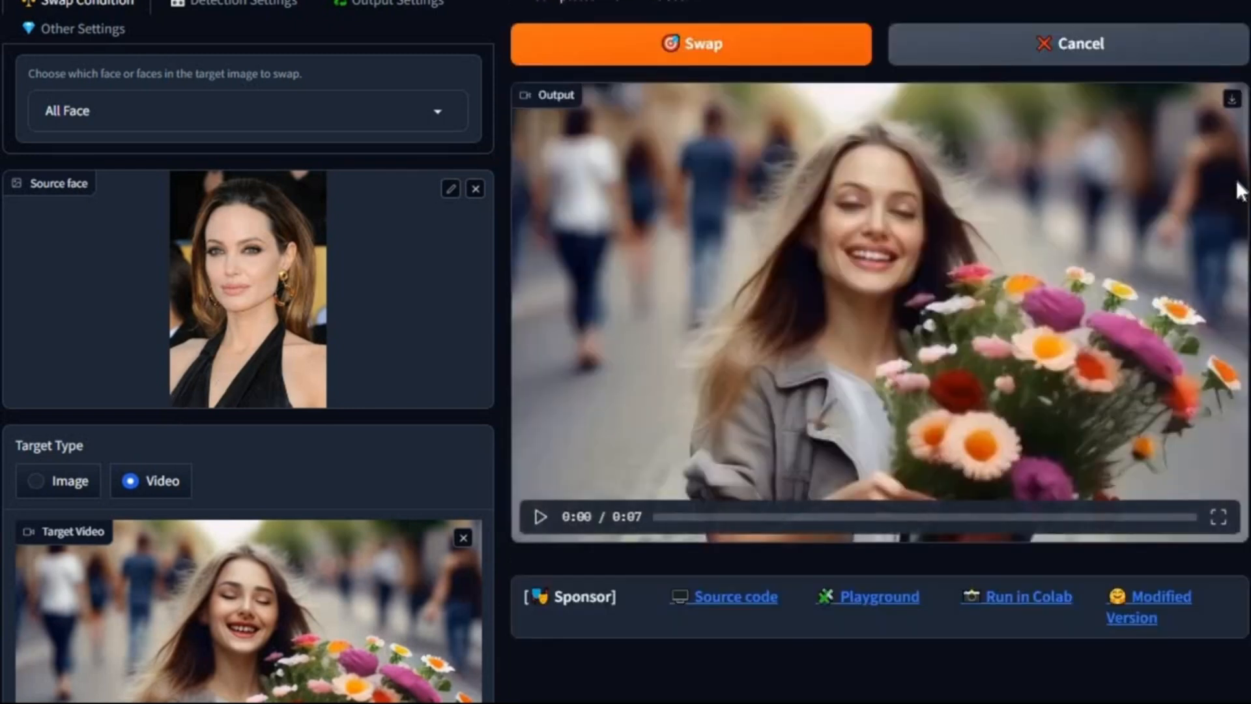
mouse_move(948, 250)
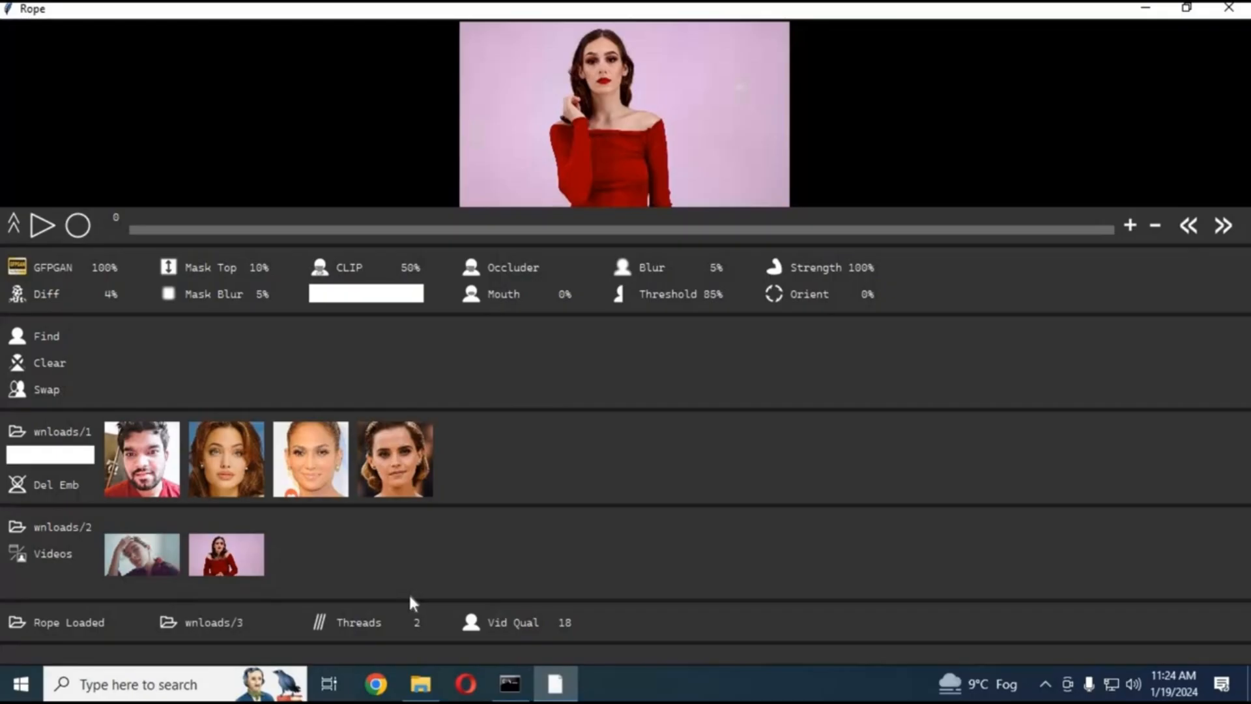
mouse_move(36, 390)
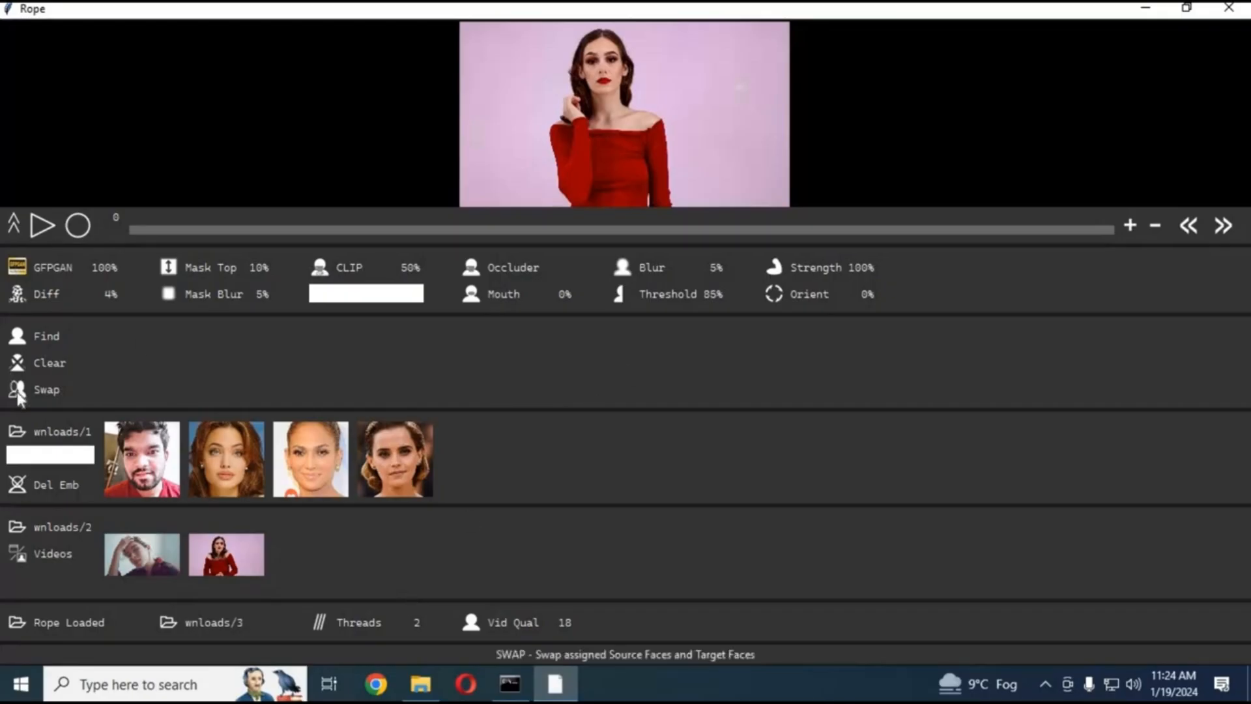
mouse_move(120, 534)
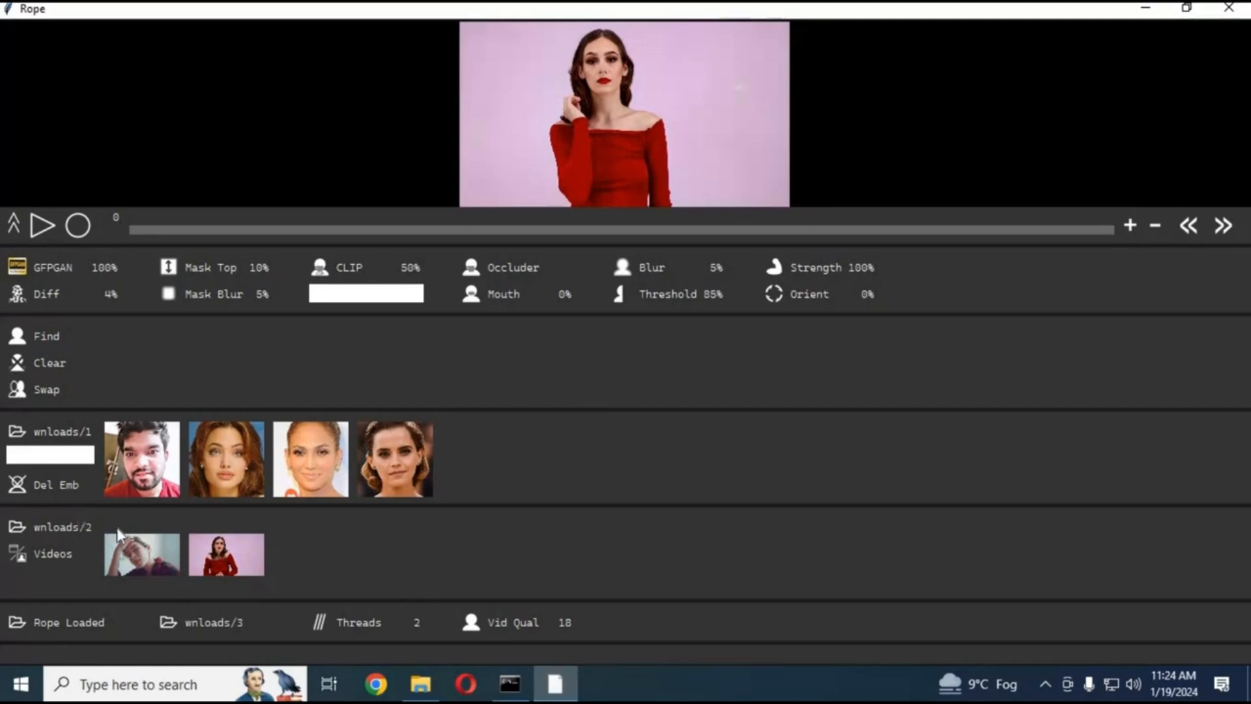
mouse_move(41, 339)
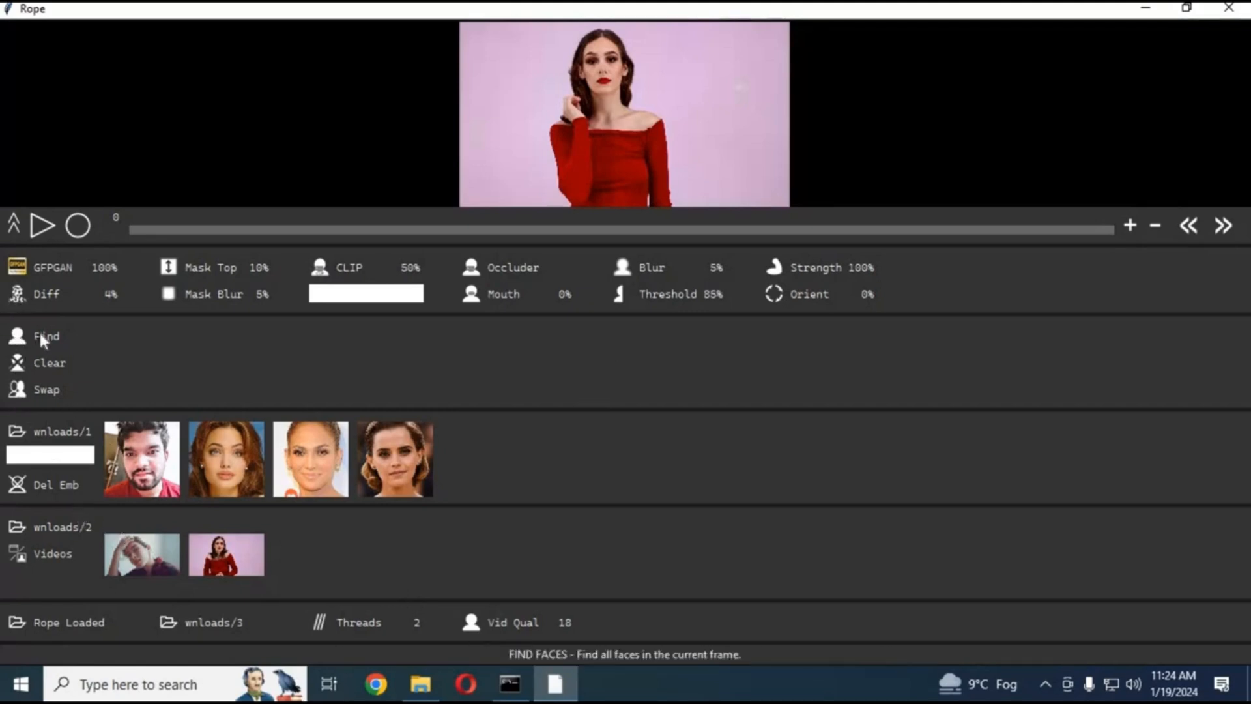
Step: Find the red-dress woman's face, assign the fourth short-haired source face and turn on Swap
click(45, 336)
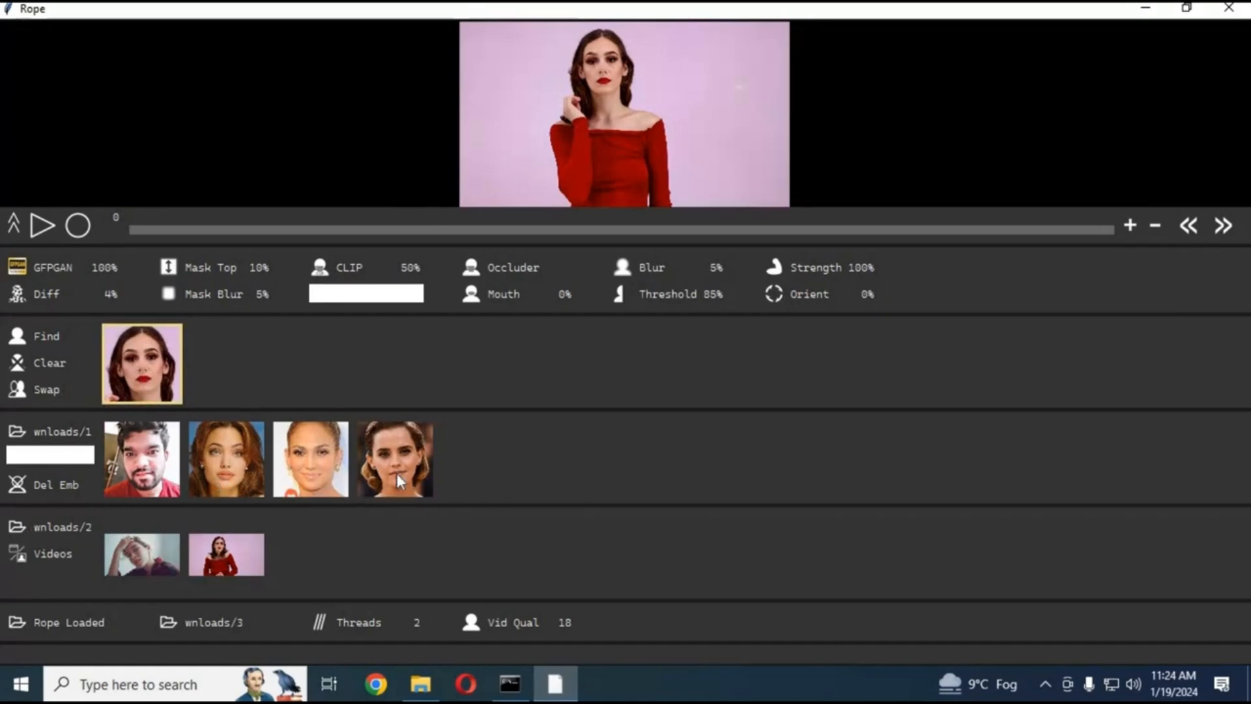
click(393, 457)
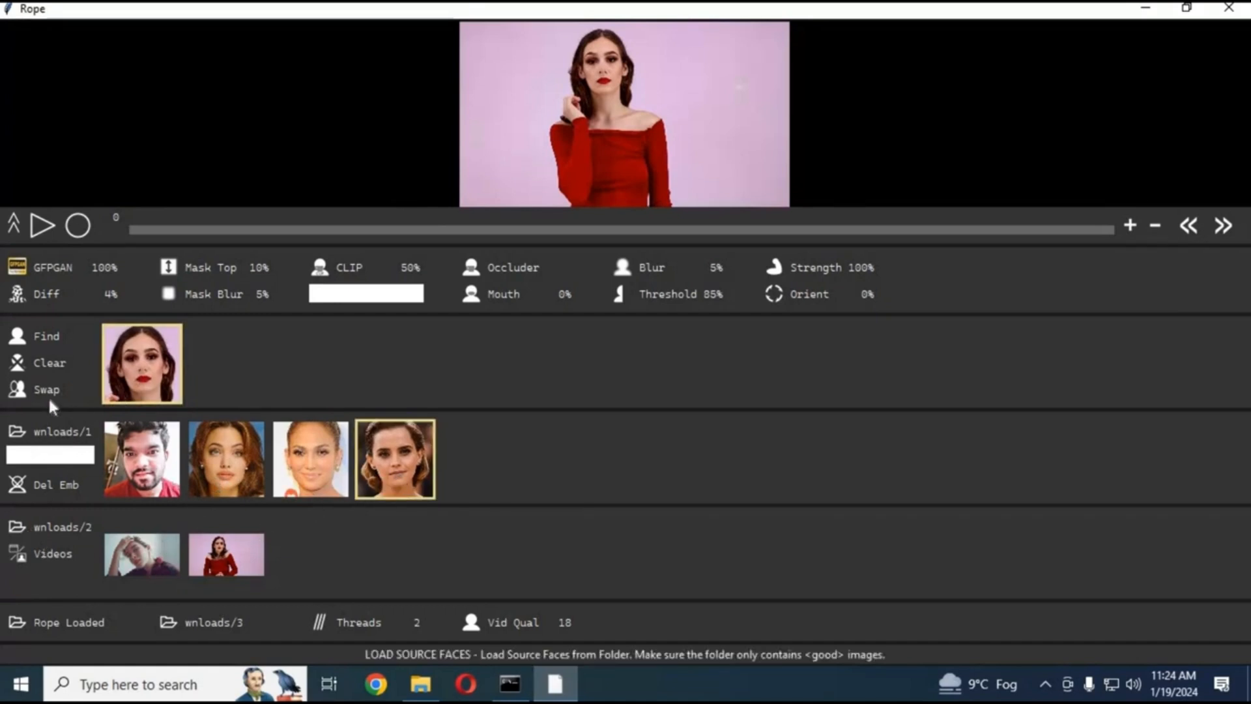
mouse_move(47, 389)
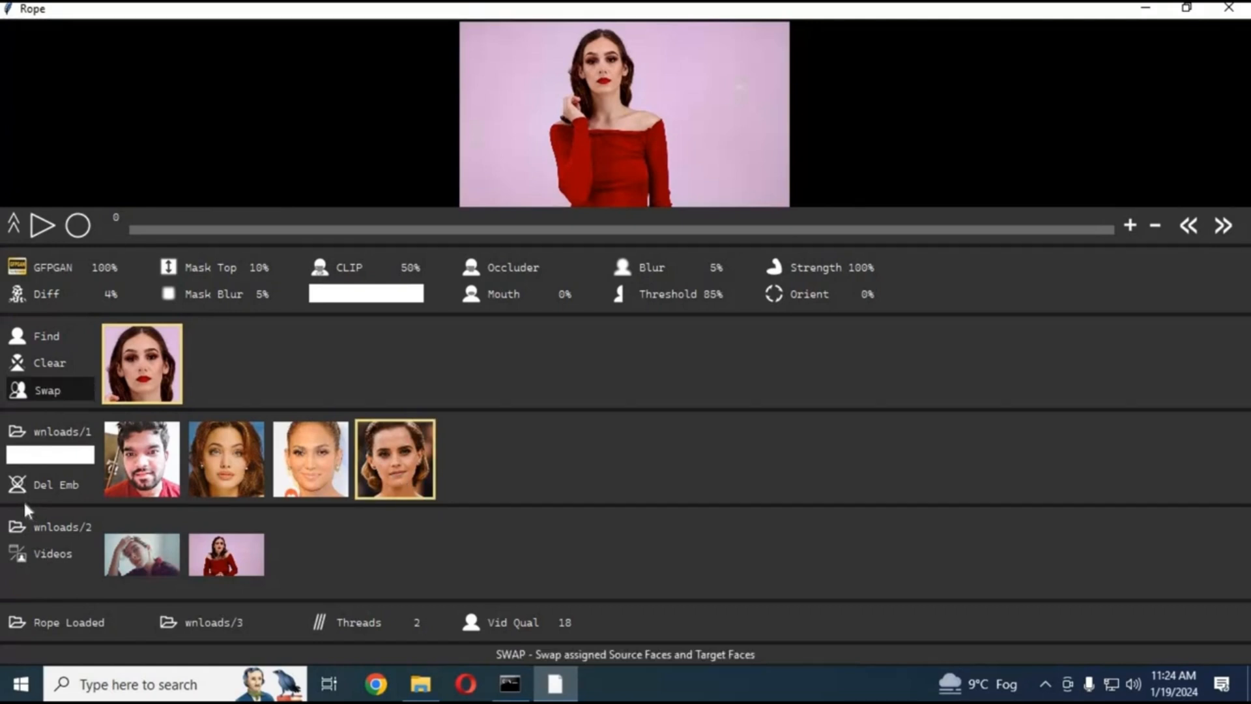
click(715, 268)
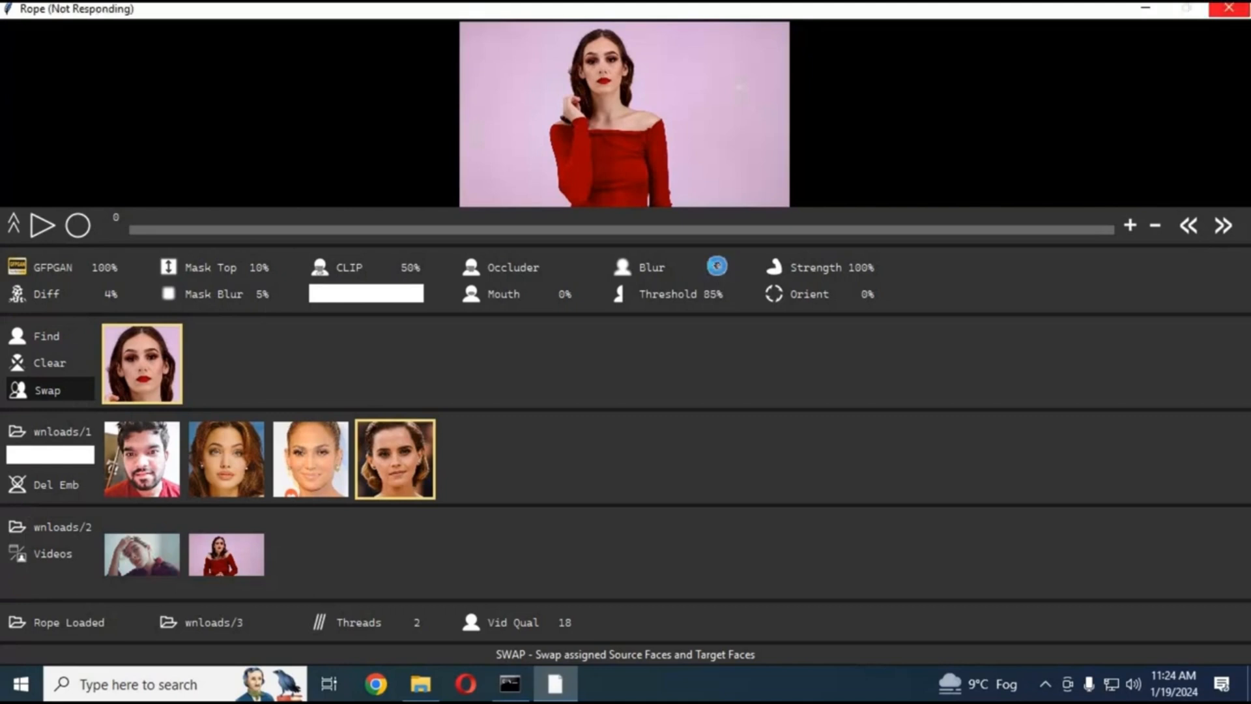
click(694, 266)
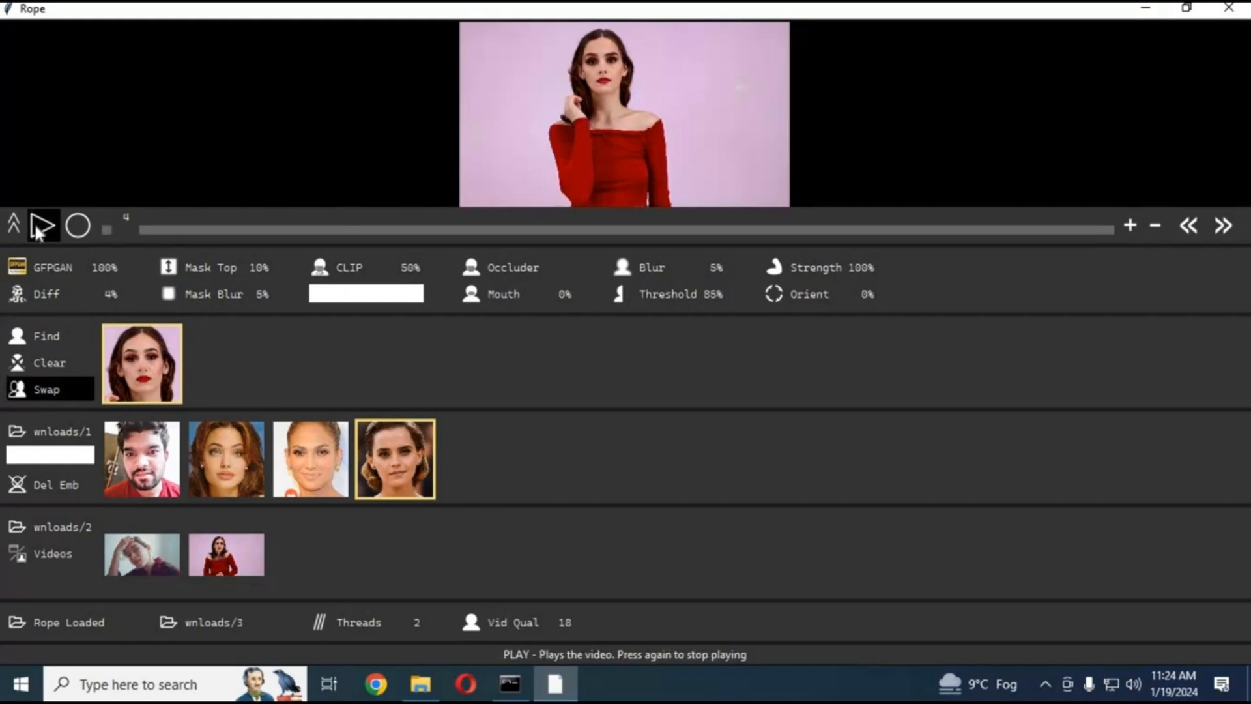
Step: Play the swapped video while trying the third, first (bearded man) and second source faces live
click(42, 226)
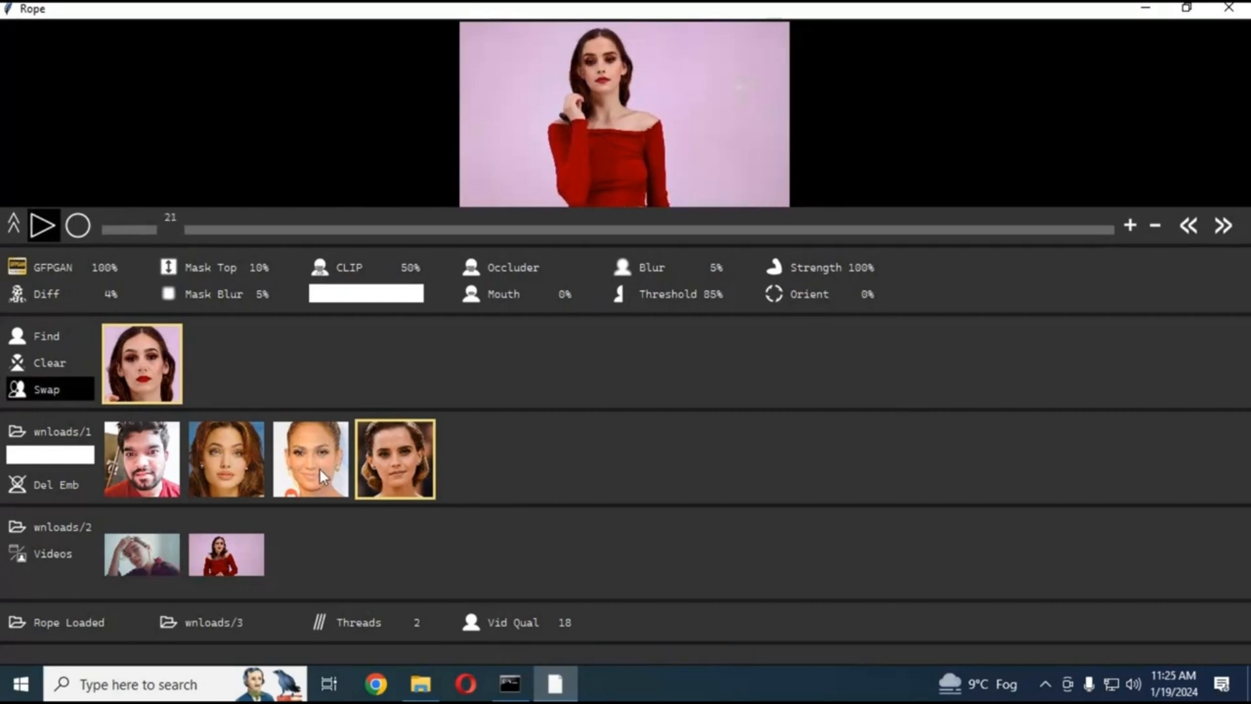
click(310, 459)
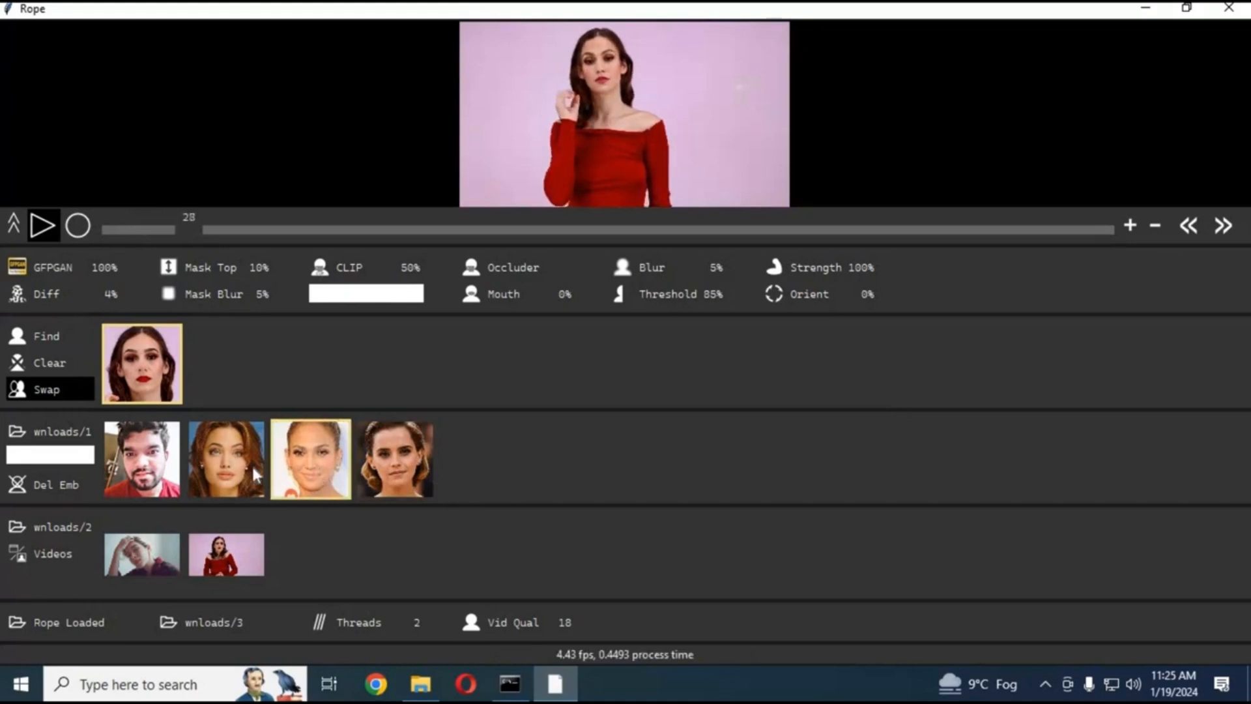
click(225, 458)
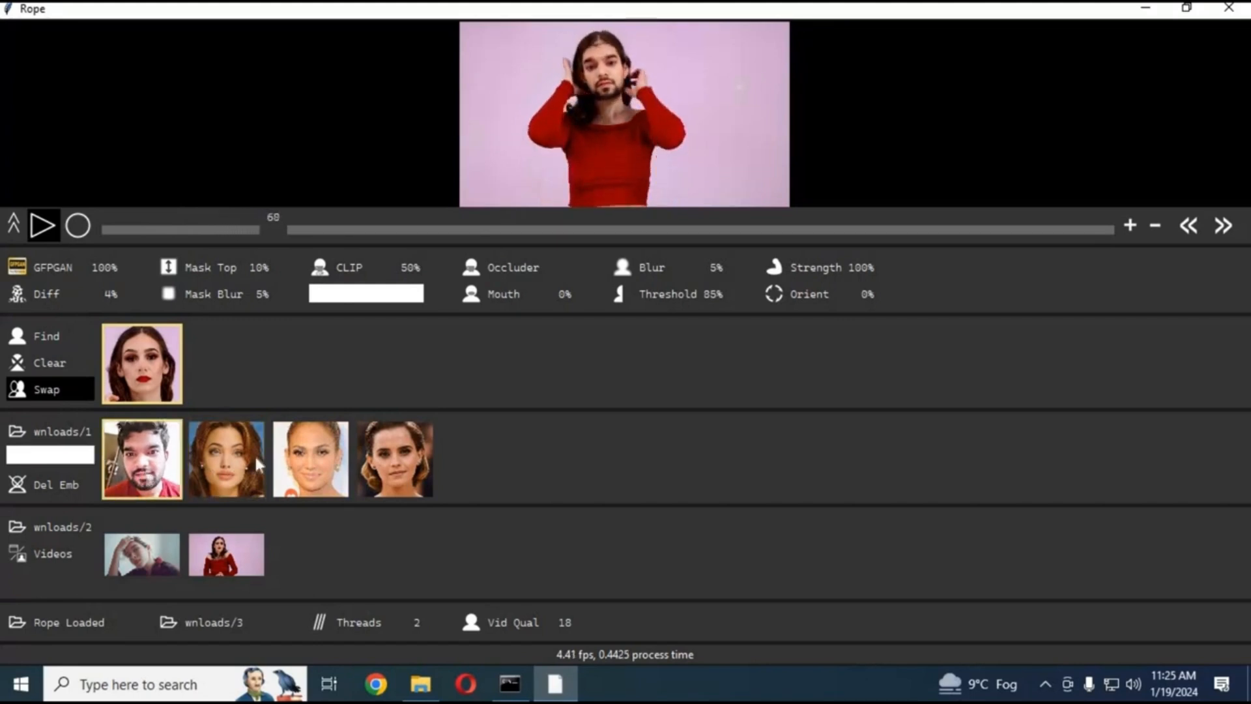
click(225, 458)
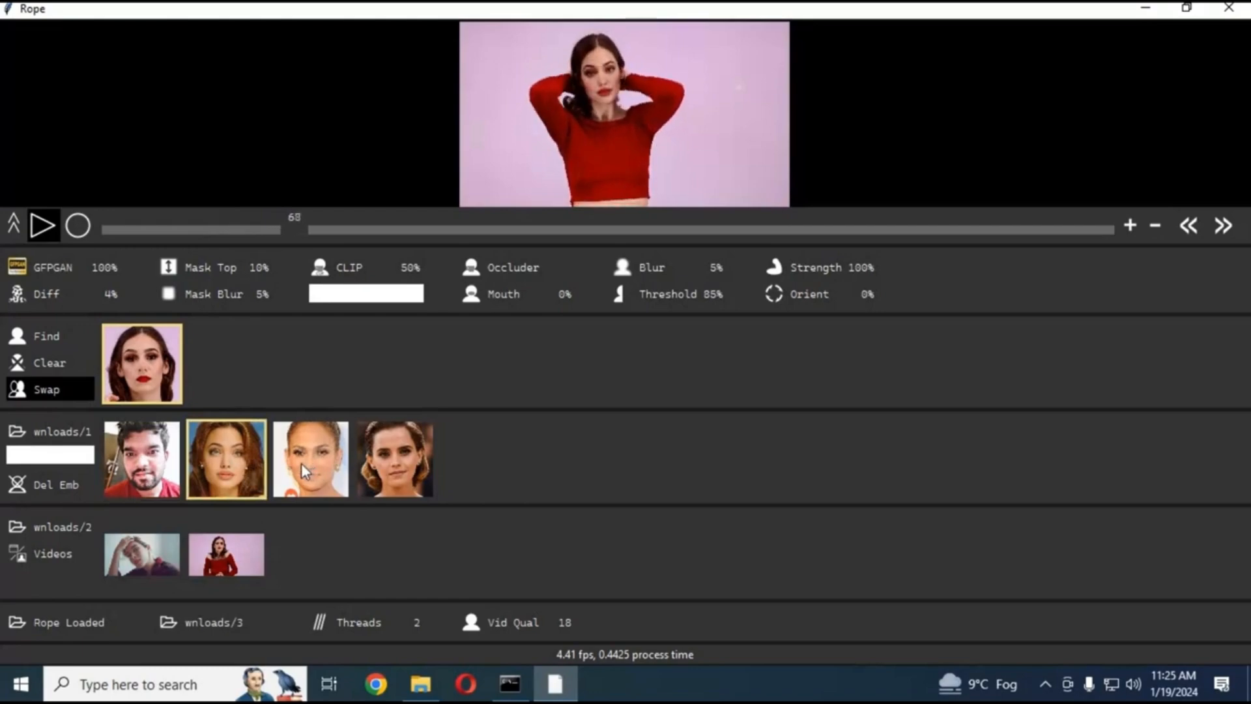